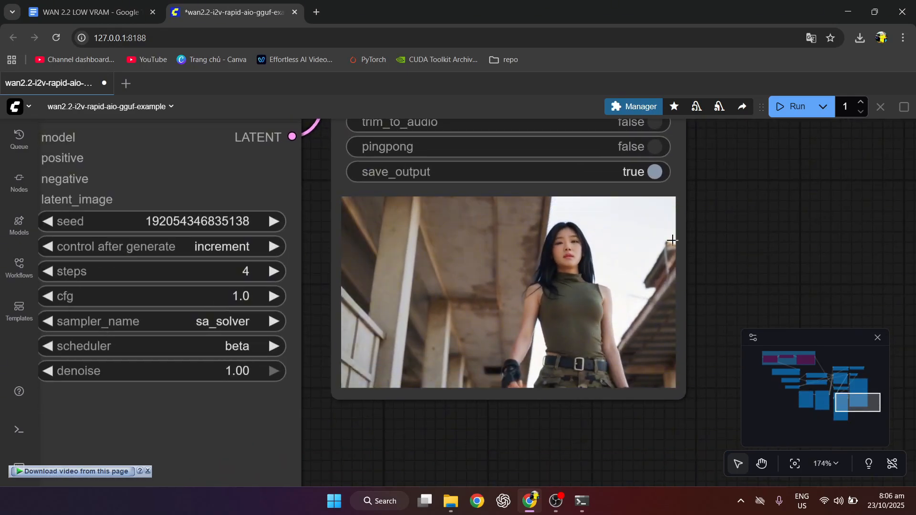
# Play the generated AnimateDiff_00001.mp4 clip from the ComfyUI output folder in Media Player
pyautogui.click(424, 500)
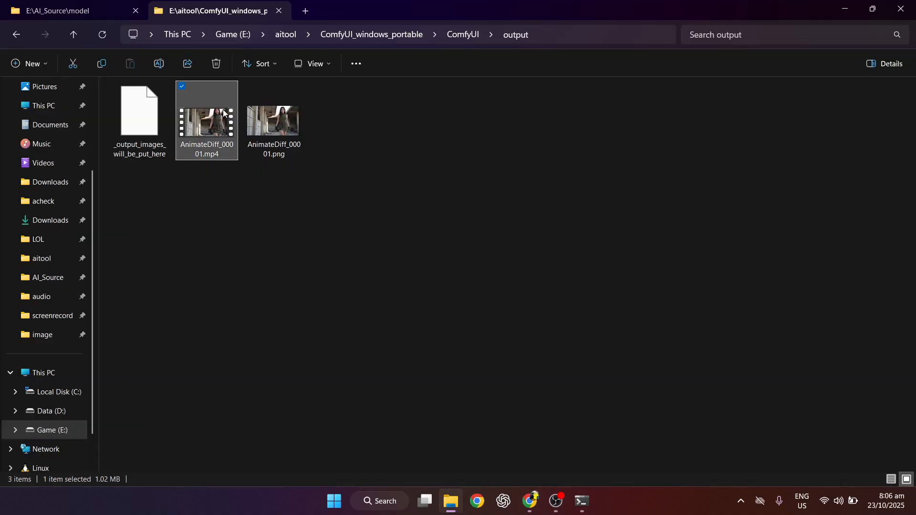
pyautogui.doubleClick(207, 120)
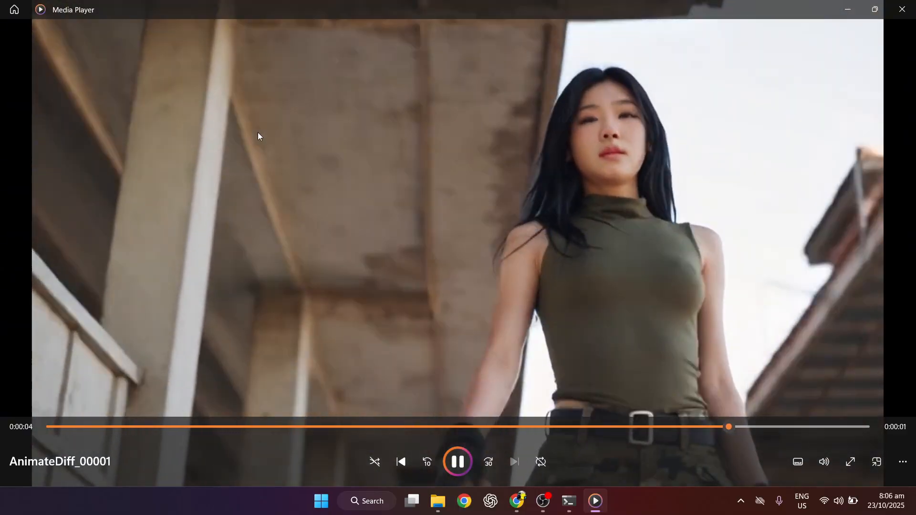
pyautogui.click(450, 501)
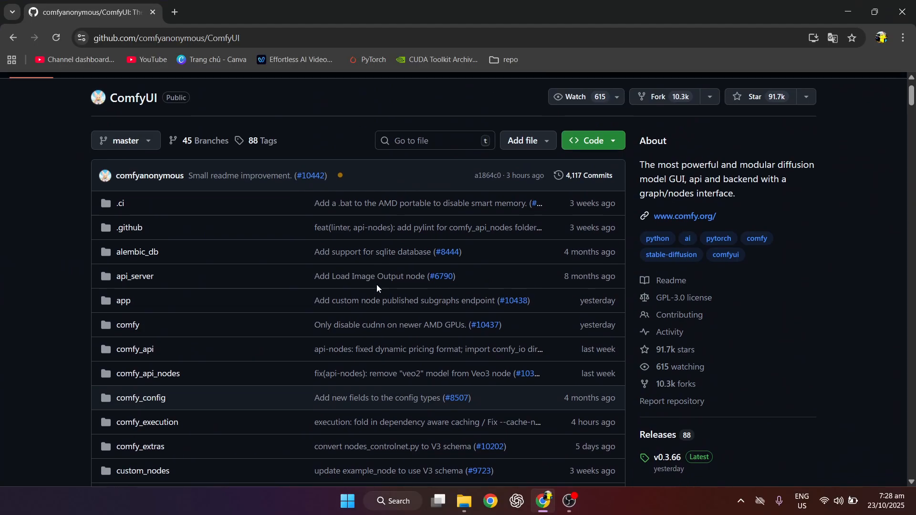
# Go to the ComfyUI v0.3.66 release page and scroll to its Windows portable assets
pyautogui.scroll(3)
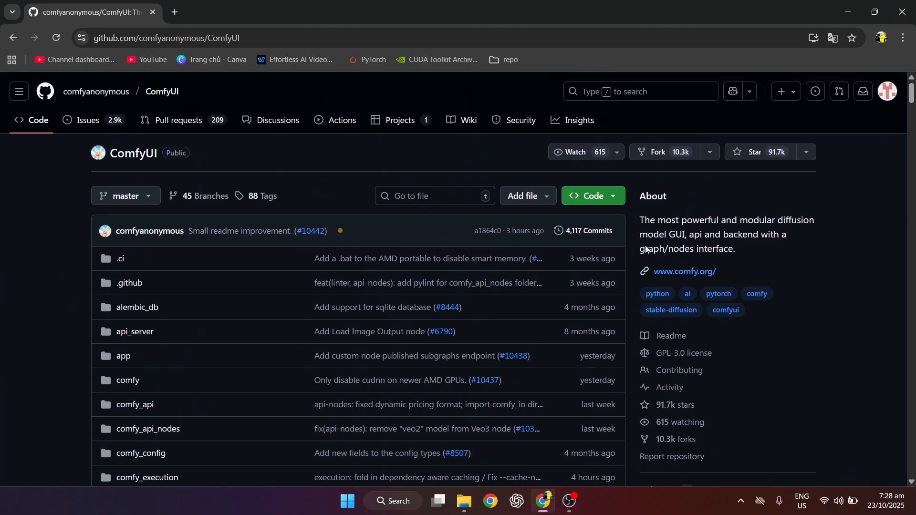
pyautogui.scroll(-3)
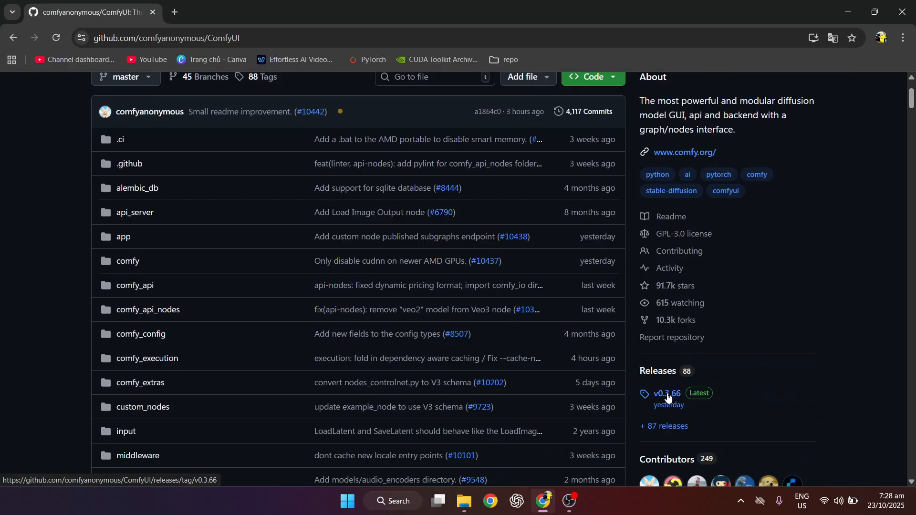
pyautogui.click(666, 393)
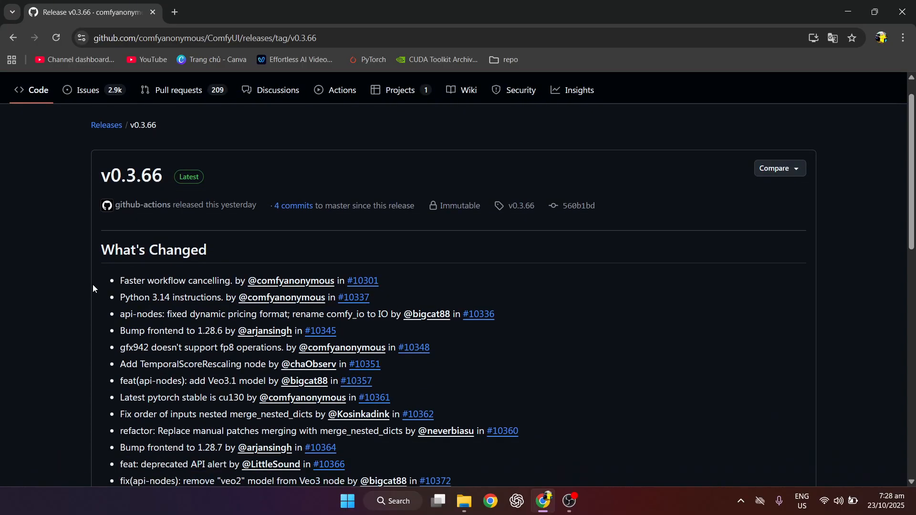
pyautogui.scroll(-3)
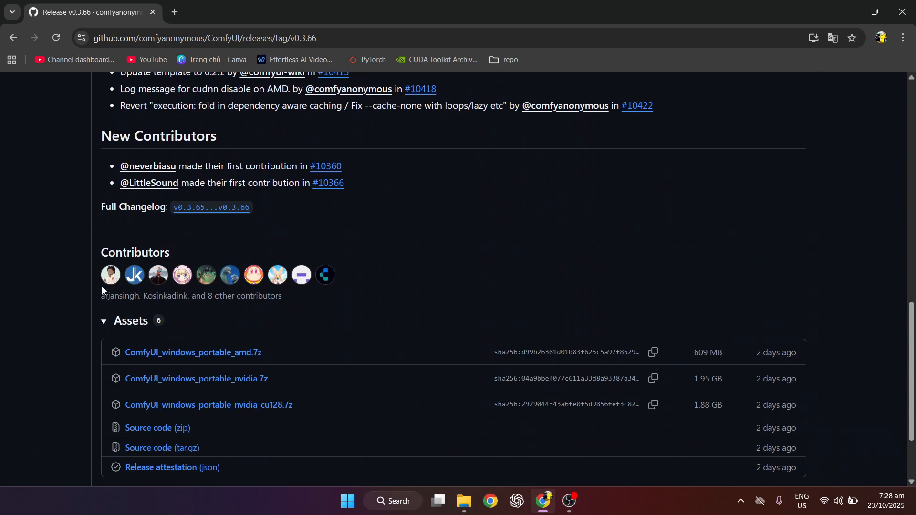
pyautogui.scroll(-3)
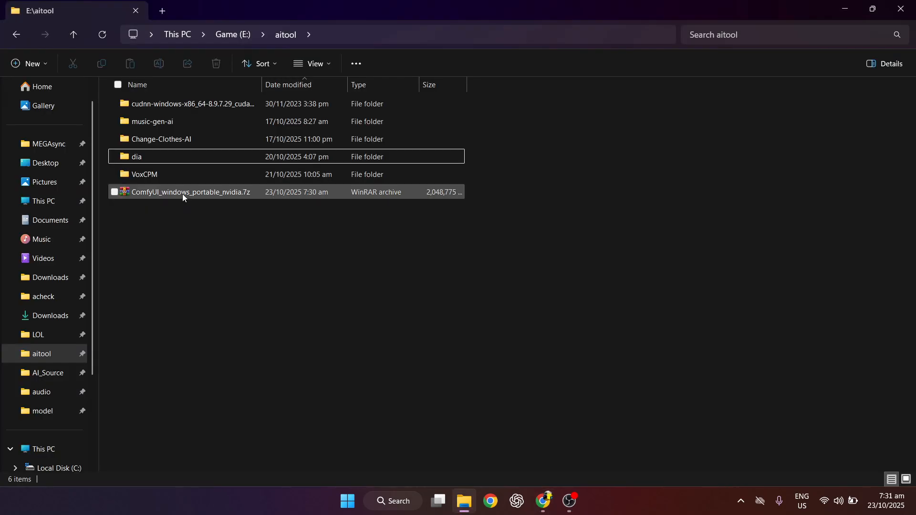
# Extract ComfyUI_windows_portable_nvidia.7z via 7-Zip into a folder of the same name
pyautogui.click(191, 191)
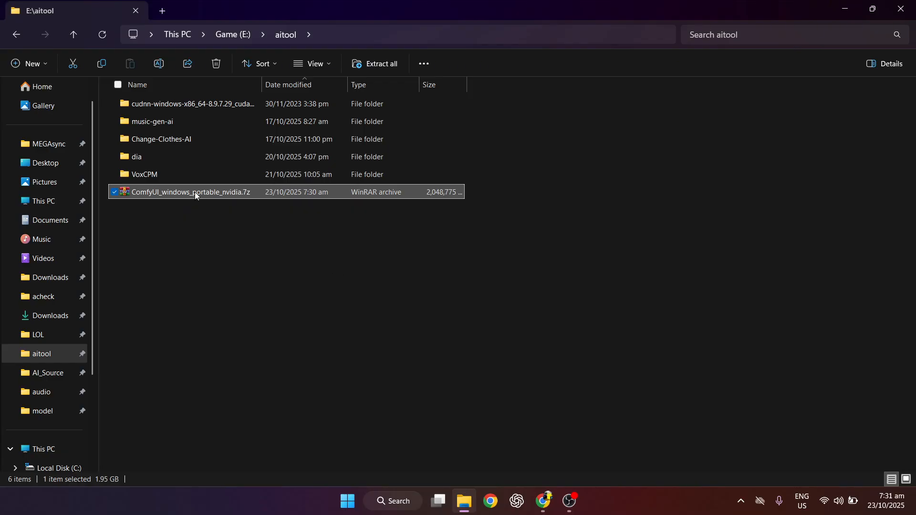
pyautogui.rightClick(196, 192)
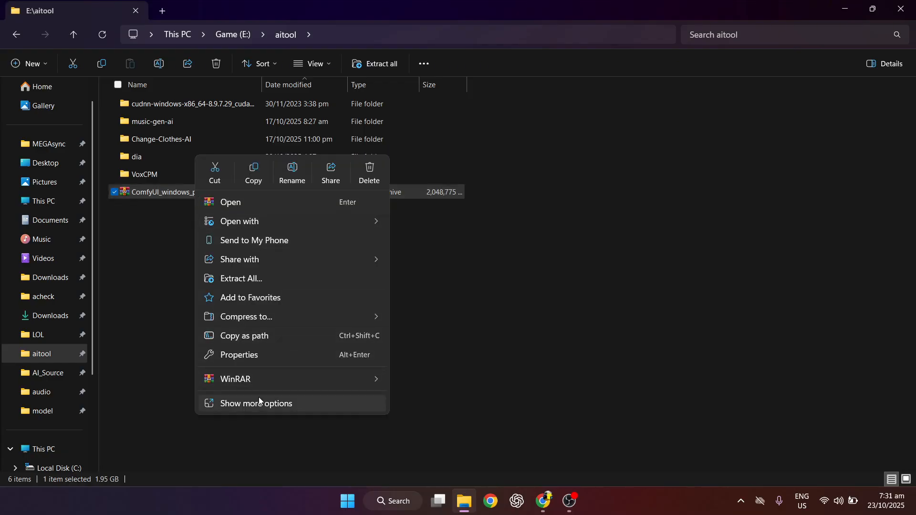
pyautogui.click(256, 403)
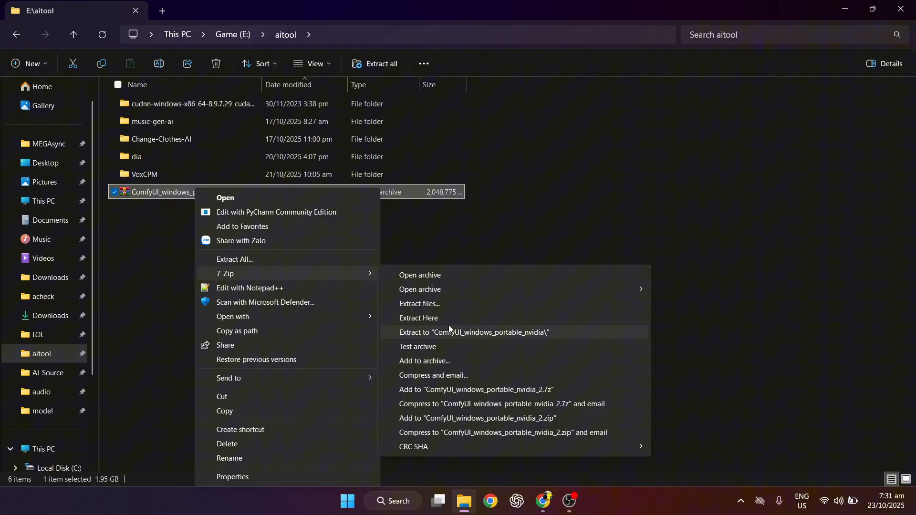
pyautogui.click(418, 319)
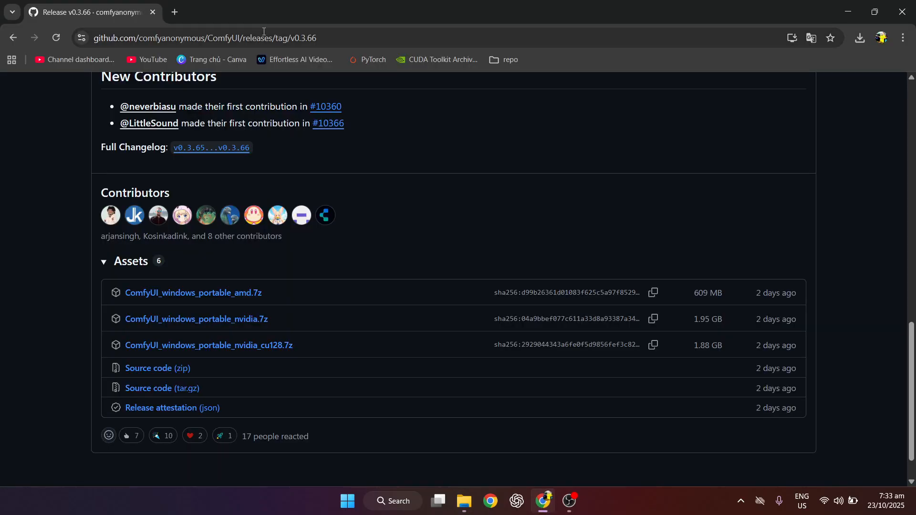
# Search Google for 'comfyui manager' and reach the ComfyUI-Manager GitHub installation section
pyautogui.write('comfyui manager')
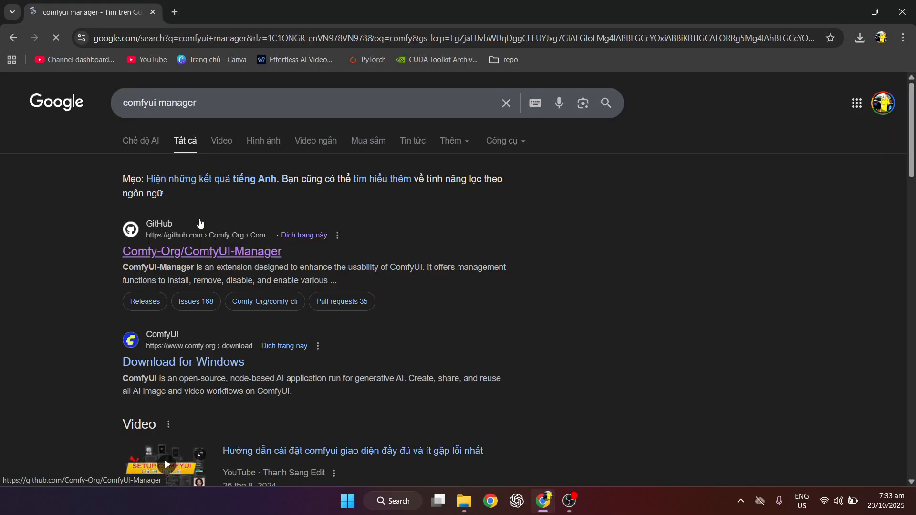
pyautogui.click(201, 251)
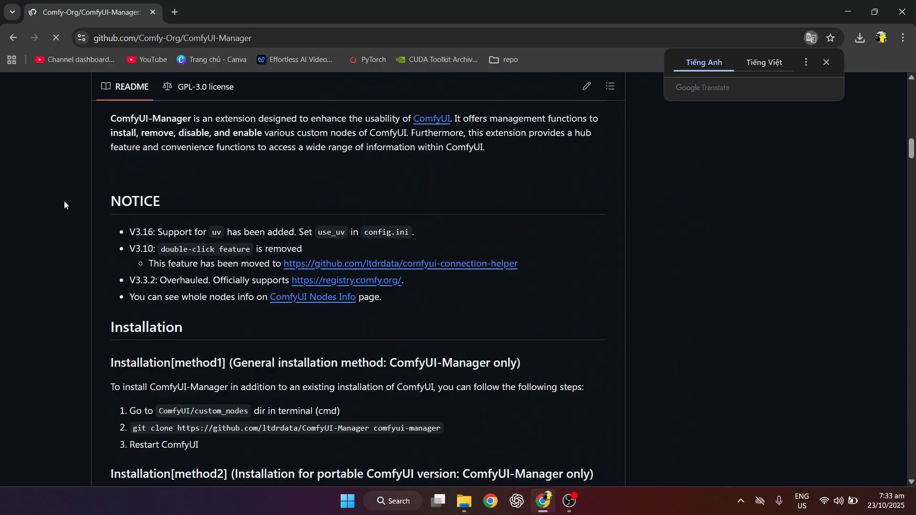
pyautogui.scroll(-3)
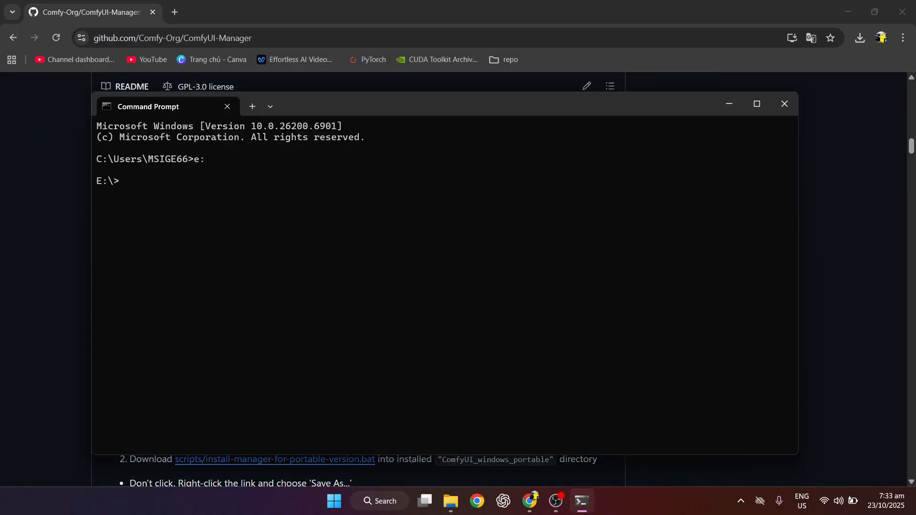
# Run git clone of ComfyUI-Manager into the portable install's custom_nodes folder
pyautogui.click(449, 505)
pyautogui.write('git clone https://github.com/ltdrdata/ComfyUI-Manager comfyui-manager')
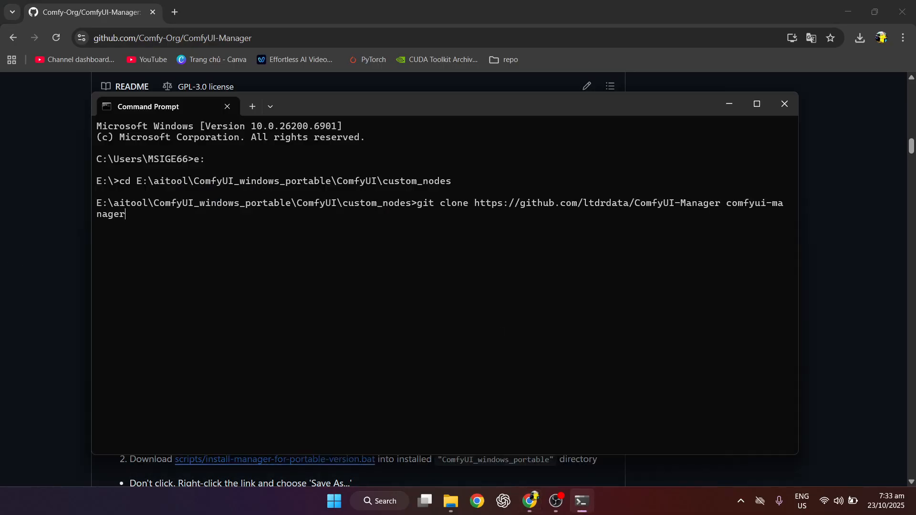
pyautogui.press('Return')
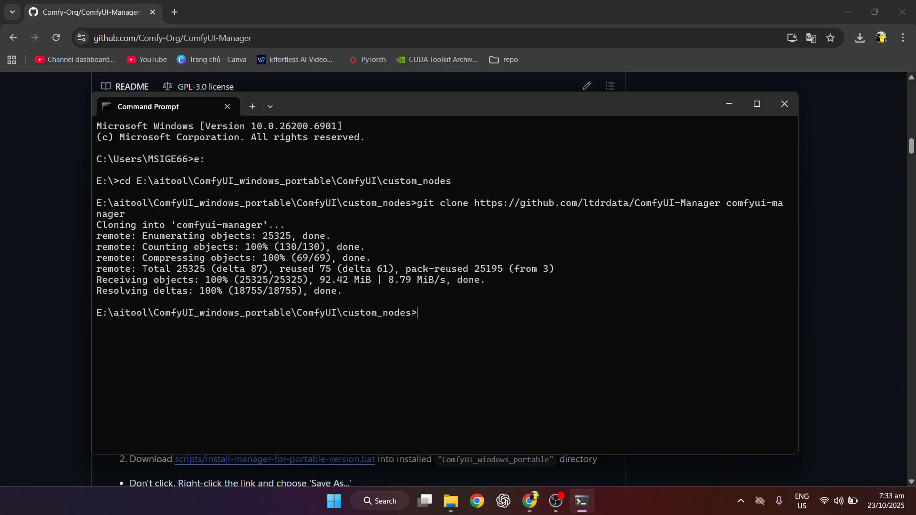
pyautogui.click(437, 505)
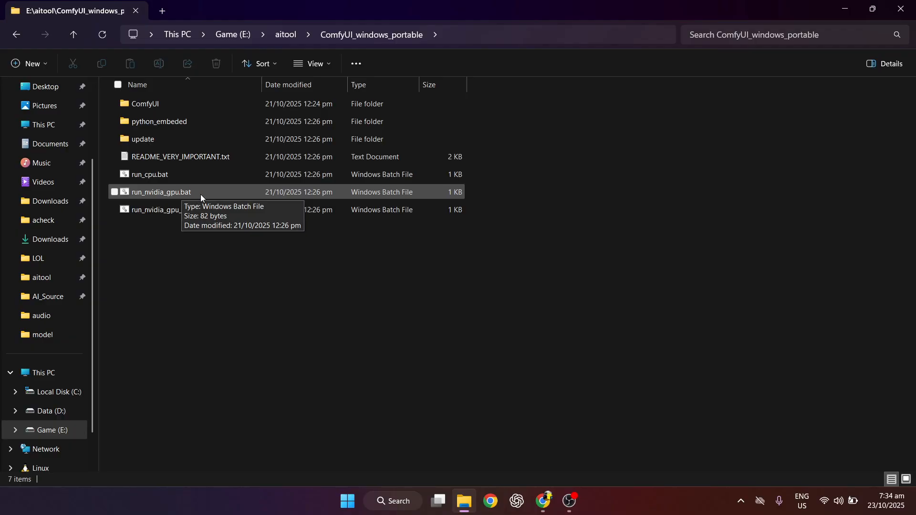
# Launch run_nvidia_gpu.bat so ComfyUI starts and loads the default workflow in the browser
pyautogui.doubleClick(160, 191)
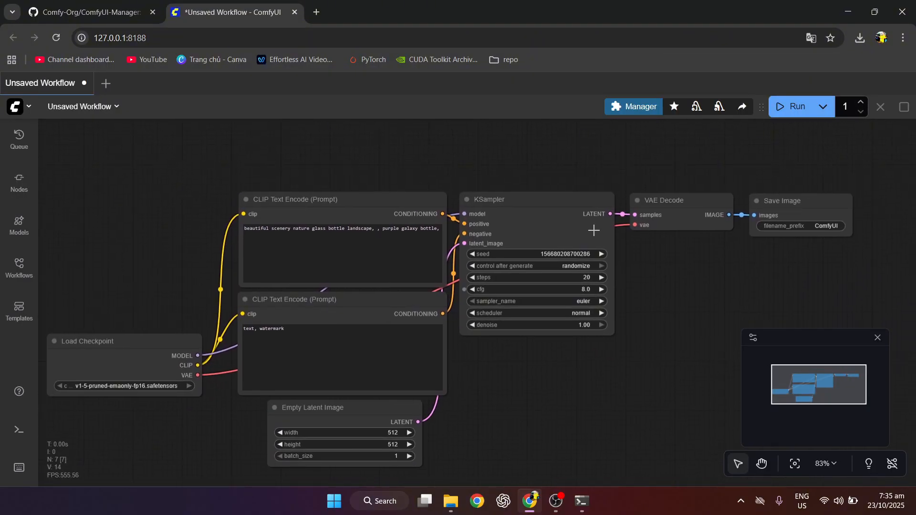
# Follow the CLIP VISION Hugging Face link from the notes and select the WAN 2.2 GGUF model file
pyautogui.click(88, 11)
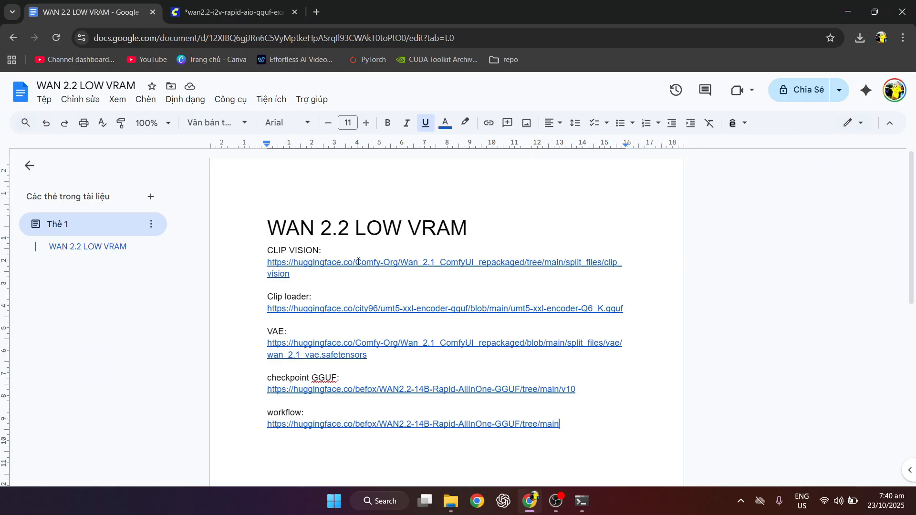
pyautogui.click(355, 261)
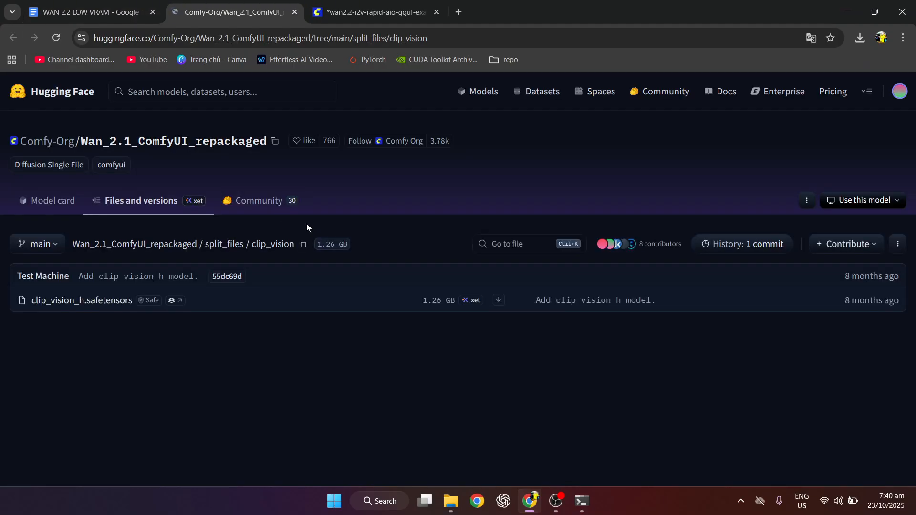
pyautogui.click(810, 38)
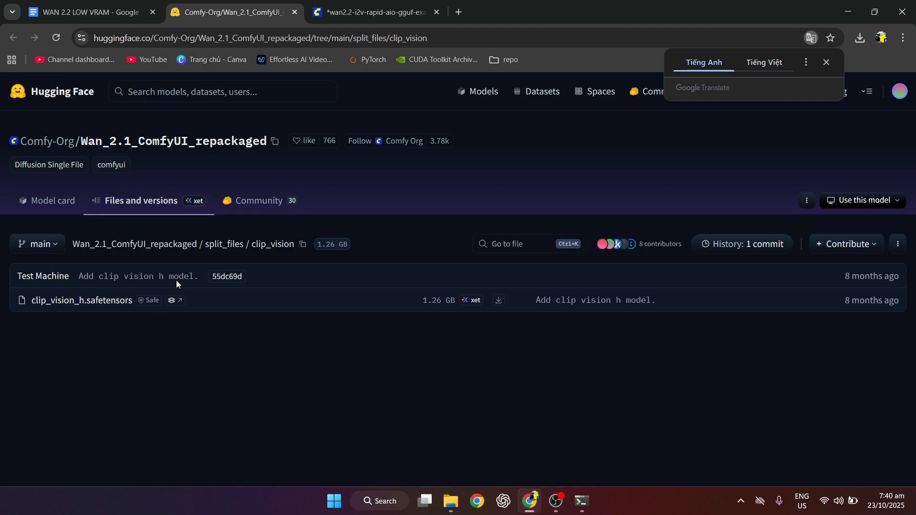
pyautogui.moveTo(498, 300)
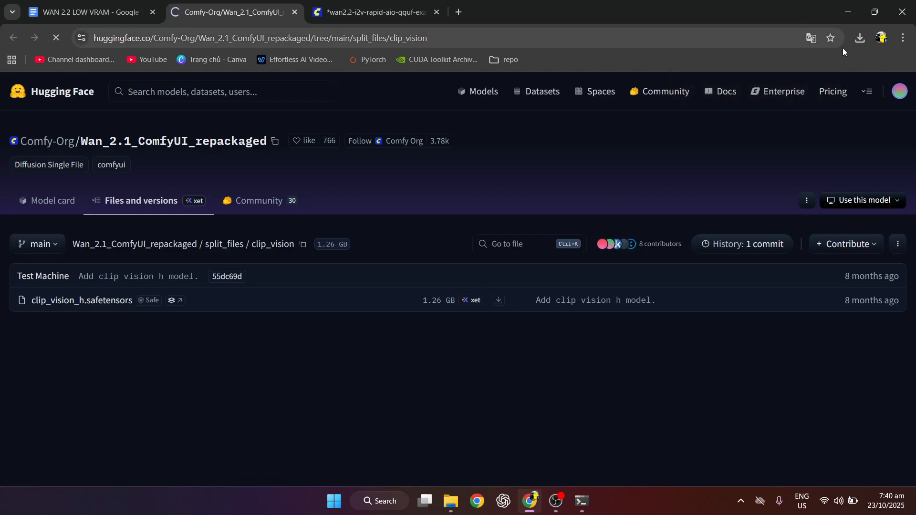
pyautogui.click(450, 505)
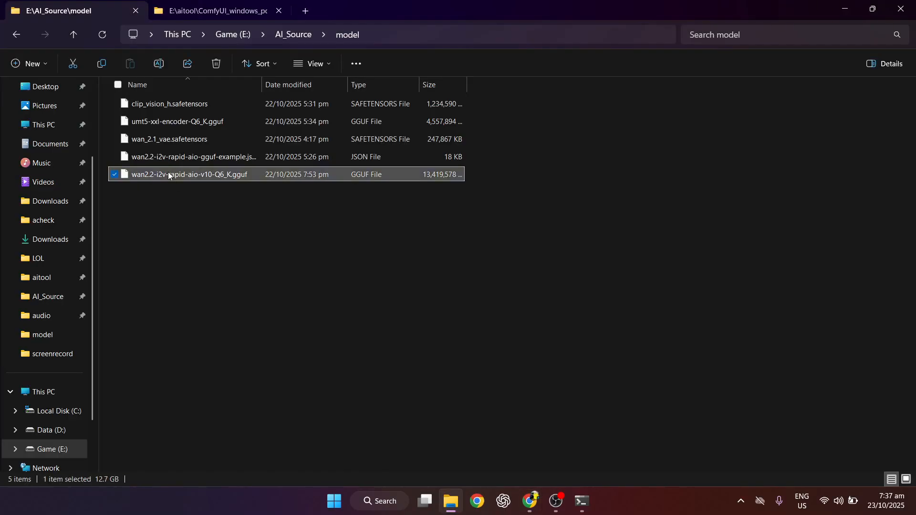
# Move the clip vision model file from AI_Source\model into ComfyUI's models\clip_vision folder
pyautogui.click(170, 103)
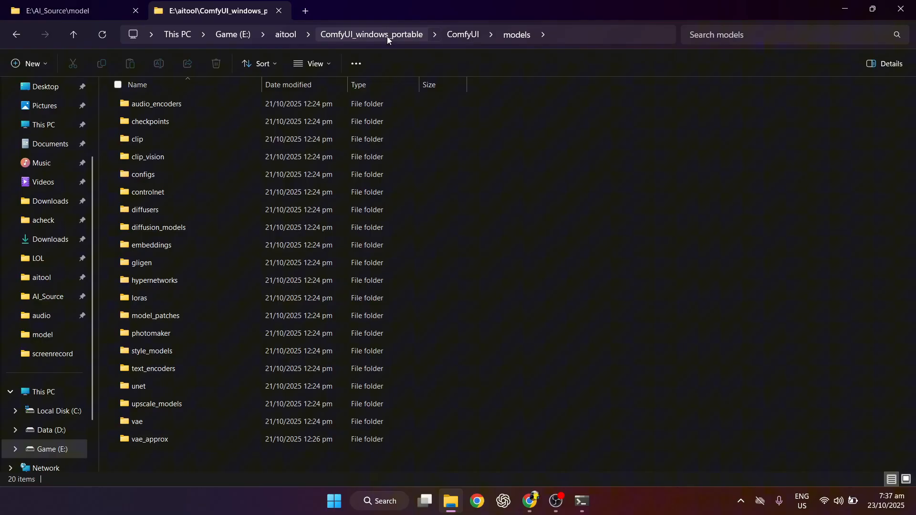
pyautogui.click(461, 34)
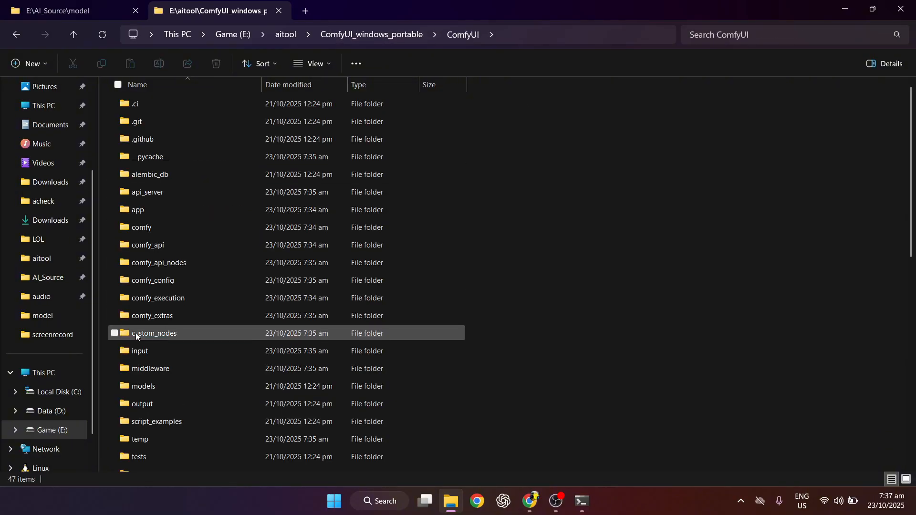
pyautogui.doubleClick(142, 386)
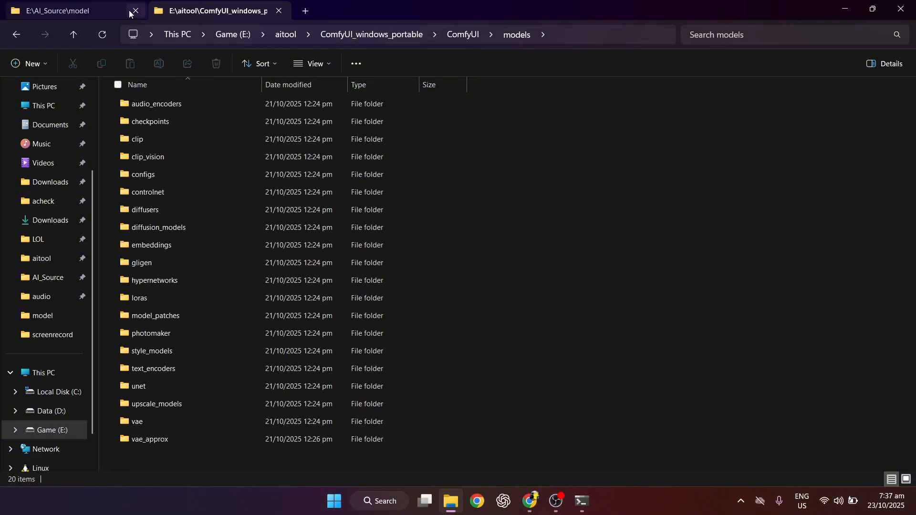
pyautogui.click(64, 10)
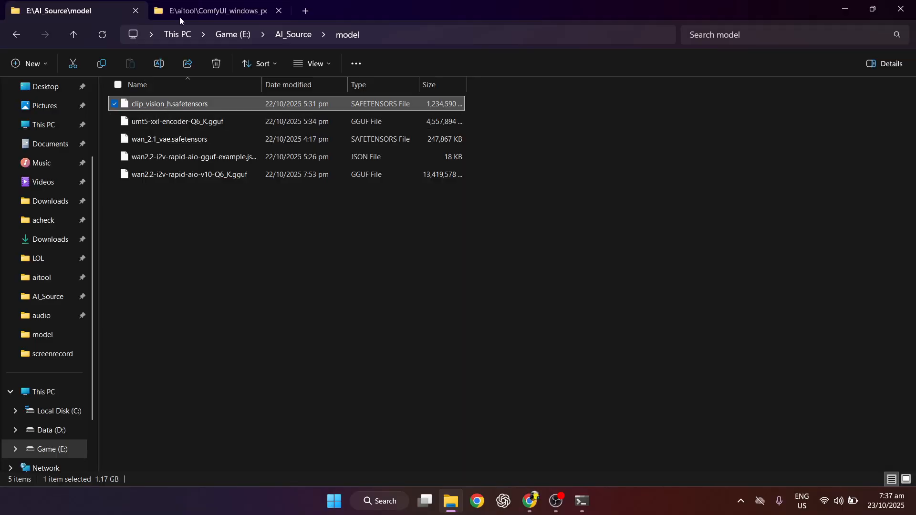
pyautogui.click(213, 10)
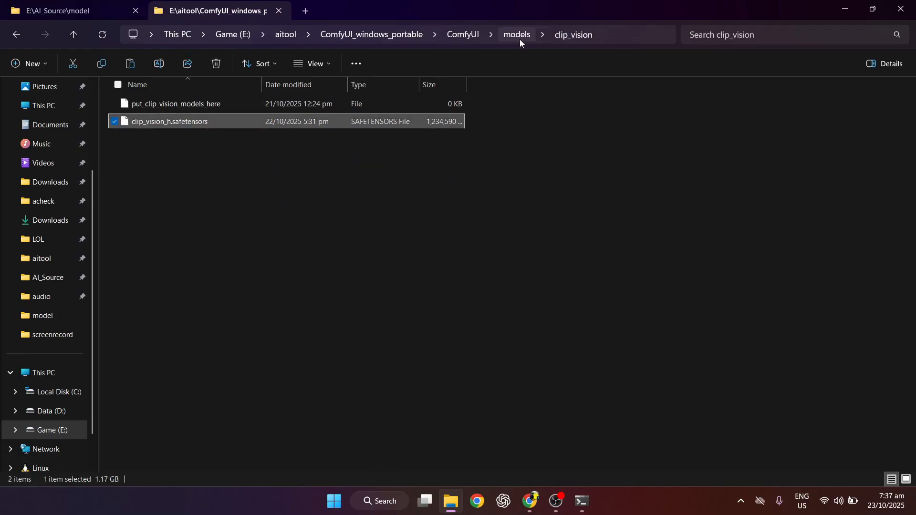
pyautogui.click(515, 35)
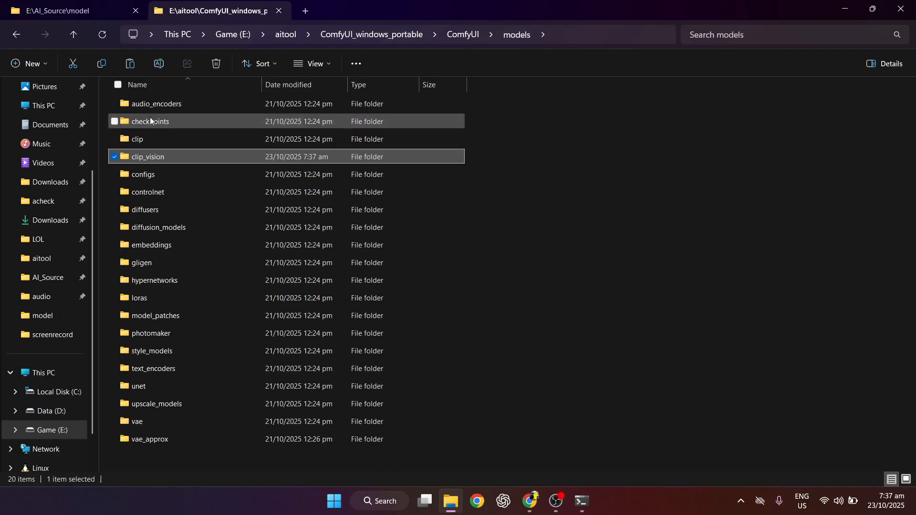
# Move the text encoder and VAE files into the models\clip and models\vae folders
pyautogui.doubleClick(138, 139)
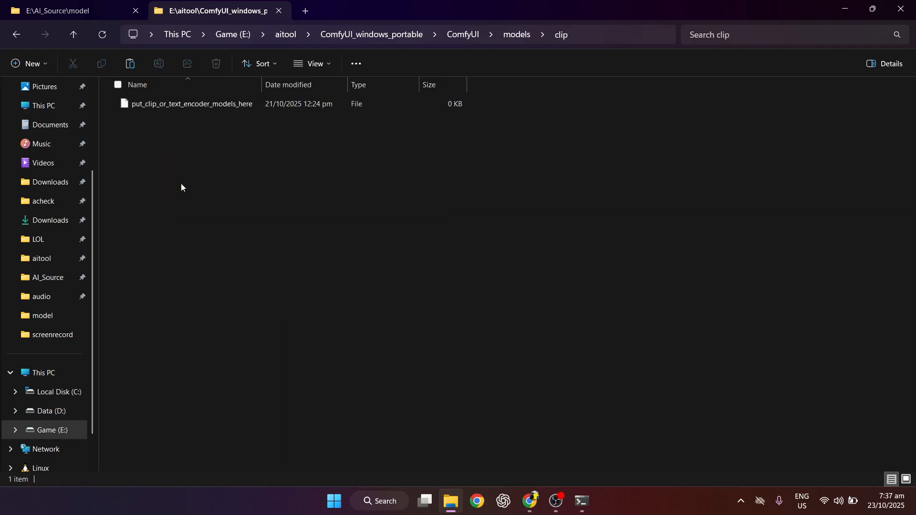
pyautogui.click(514, 34)
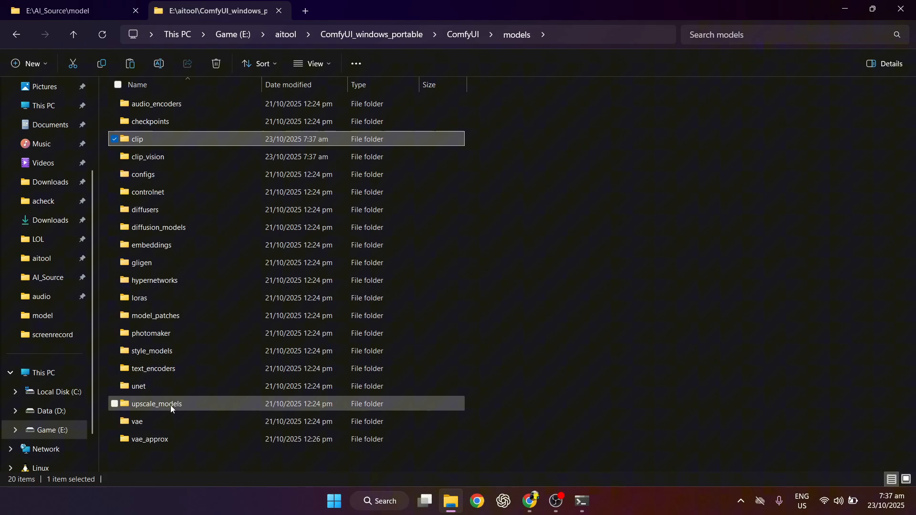
pyautogui.doubleClick(137, 420)
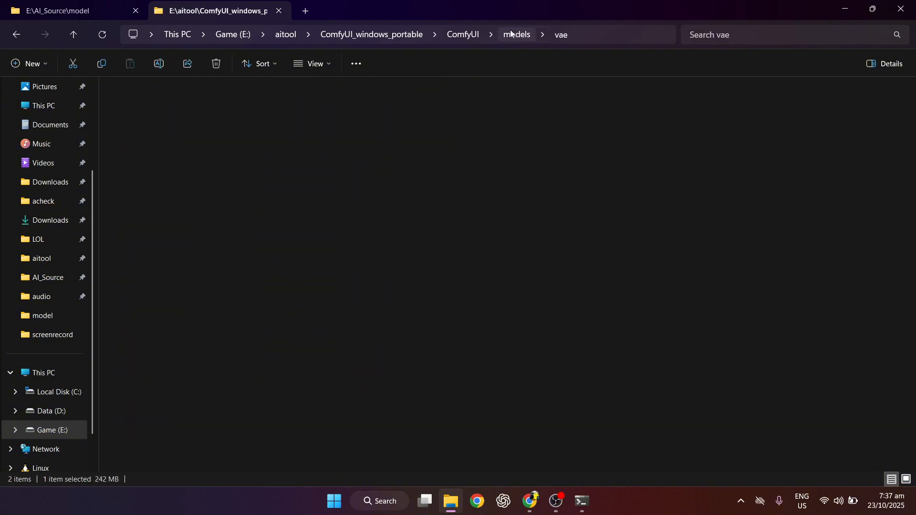
pyautogui.click(70, 11)
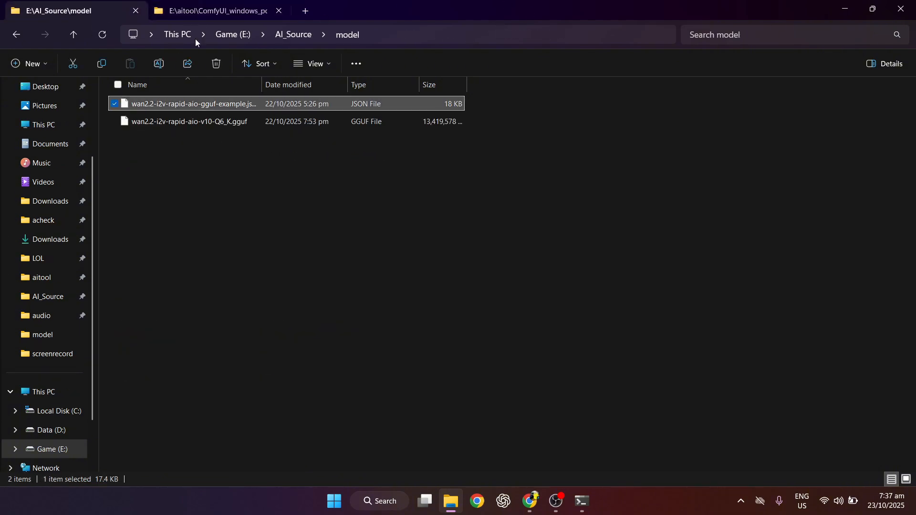
pyautogui.click(213, 10)
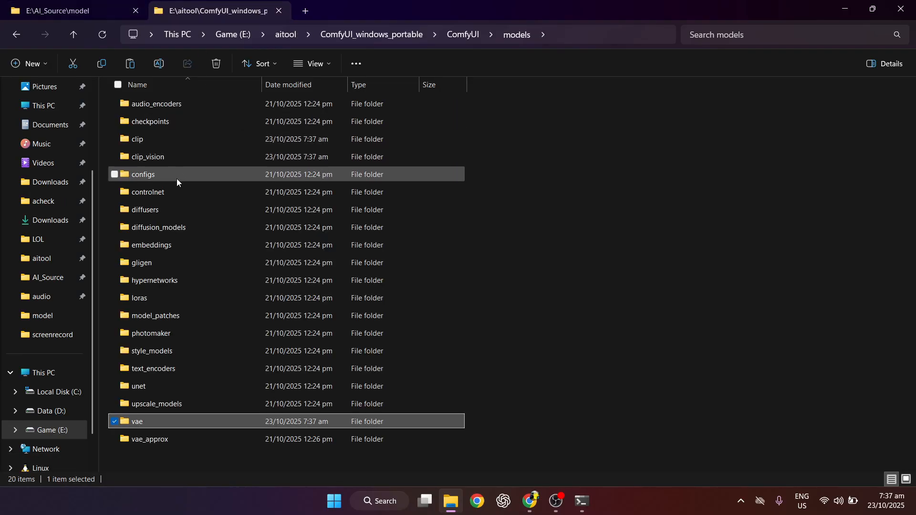
# Paste the WAN 2.2 Q6_K GGUF model into models\diffusion_models and load the example workflow JSON in ComfyUI
pyautogui.doubleClick(157, 227)
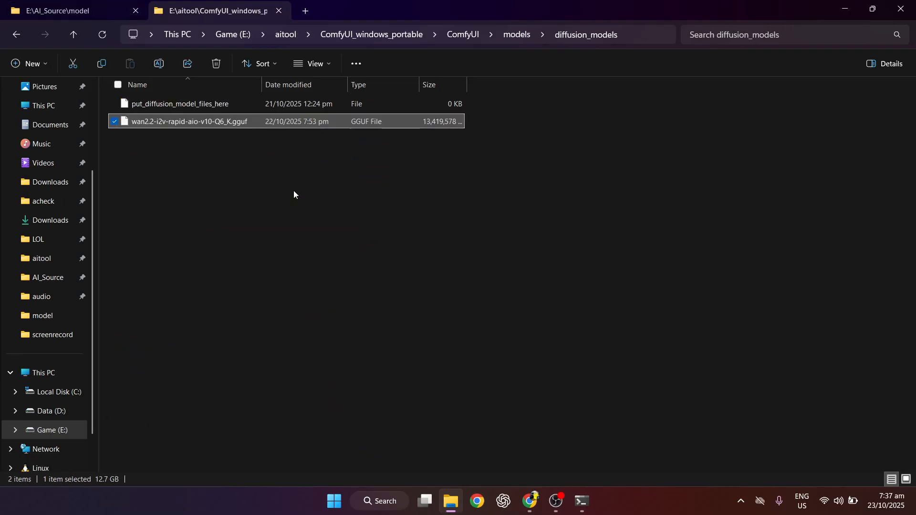
pyautogui.click(70, 11)
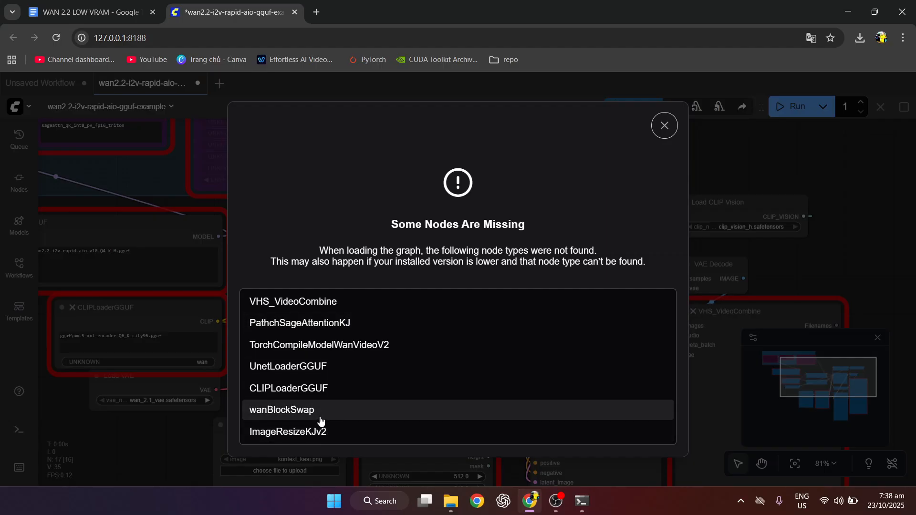
# Install the missing custom node packs, including ComfyUI-GGUF at latest version, through Manager's Install Missing Custom Nodes
pyautogui.click(664, 125)
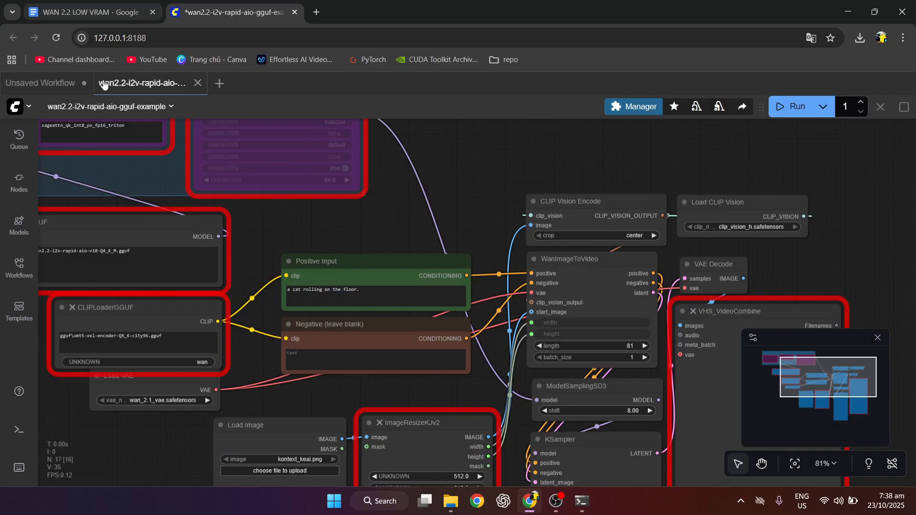
pyautogui.click(633, 105)
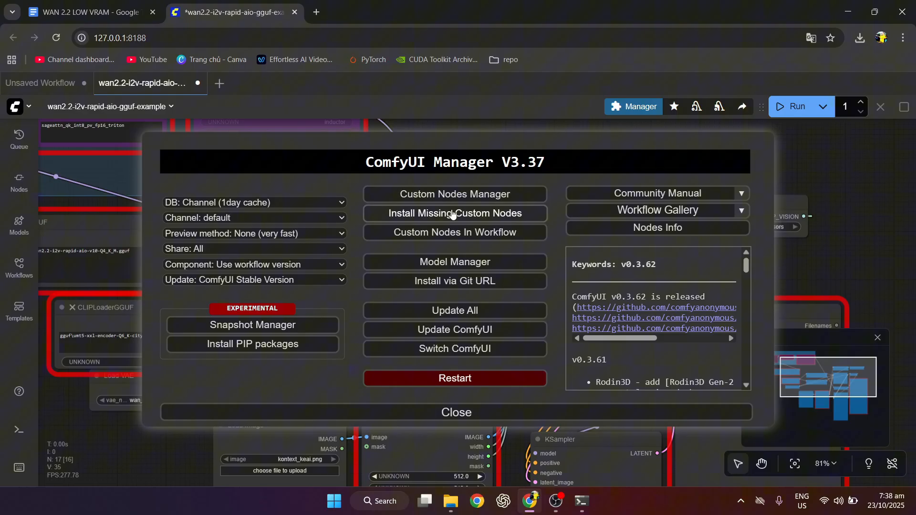
pyautogui.click(454, 212)
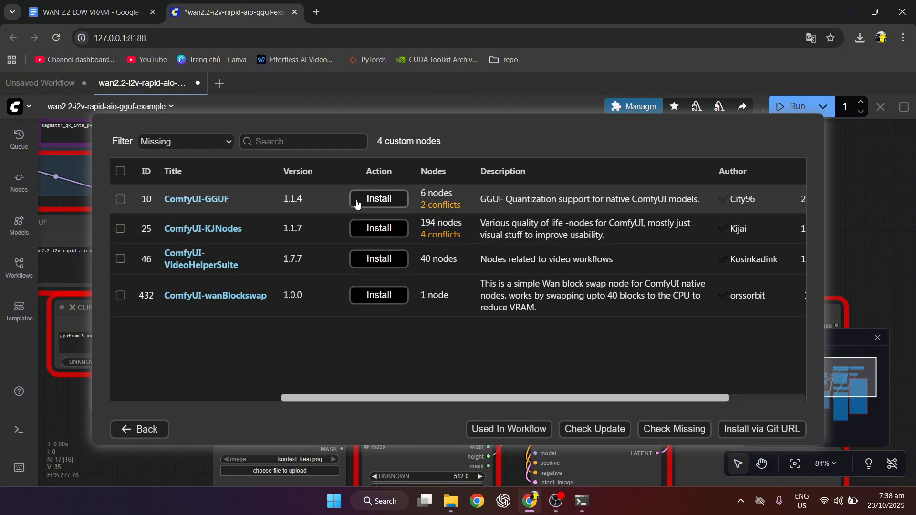
pyautogui.click(379, 198)
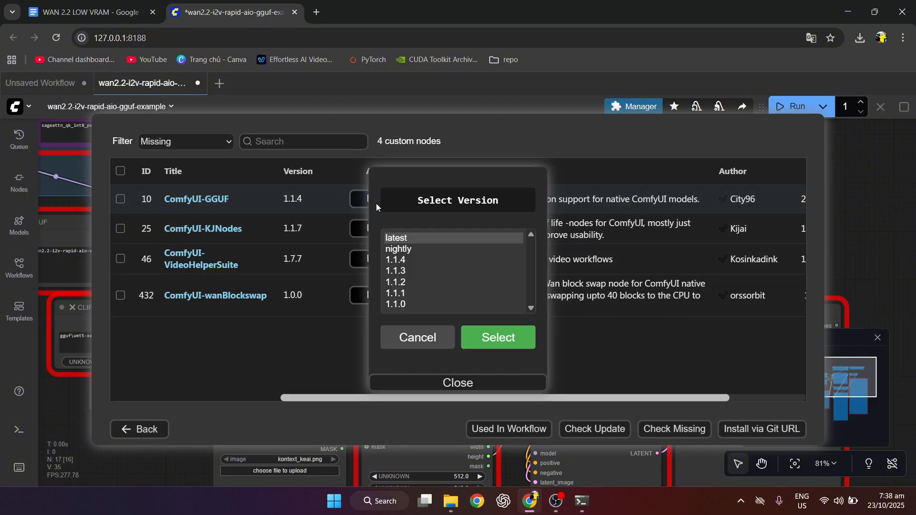
pyautogui.click(496, 337)
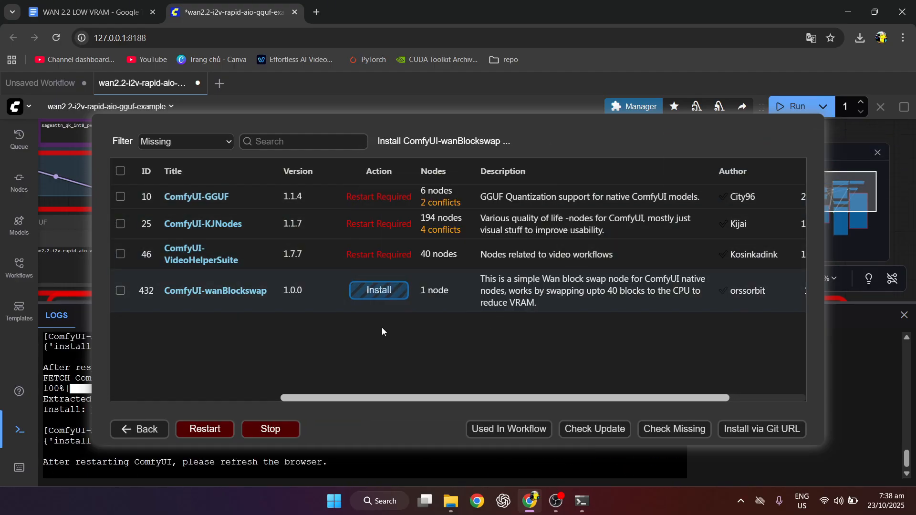
pyautogui.click(378, 290)
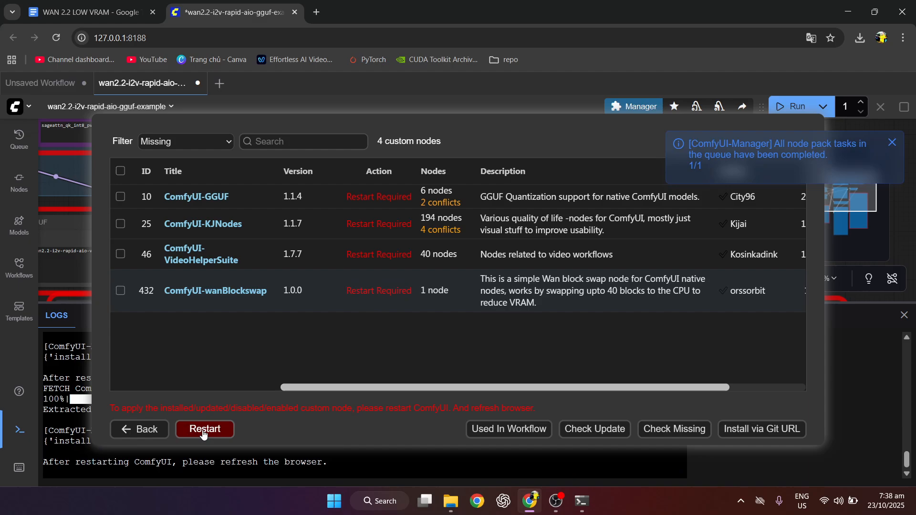
# Restart ComfyUI to apply the new nodes and dismiss the installation logs
pyautogui.click(204, 428)
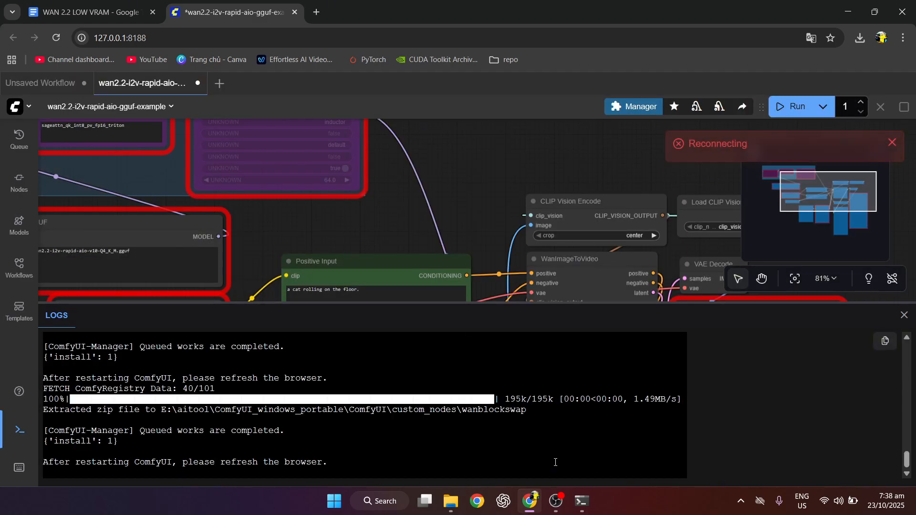
pyautogui.click(579, 501)
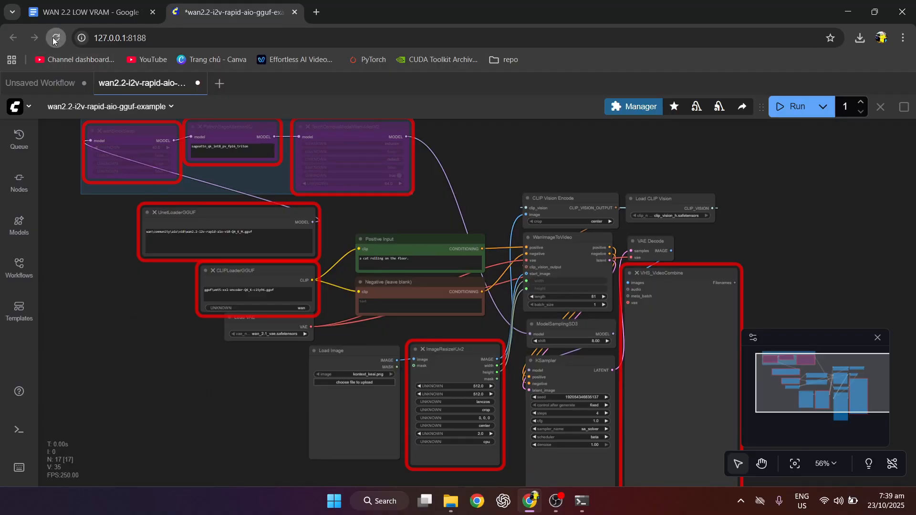
# Reload the ComfyUI page so the GGUF loader, resize and video-combine nodes resolve
pyautogui.click(55, 37)
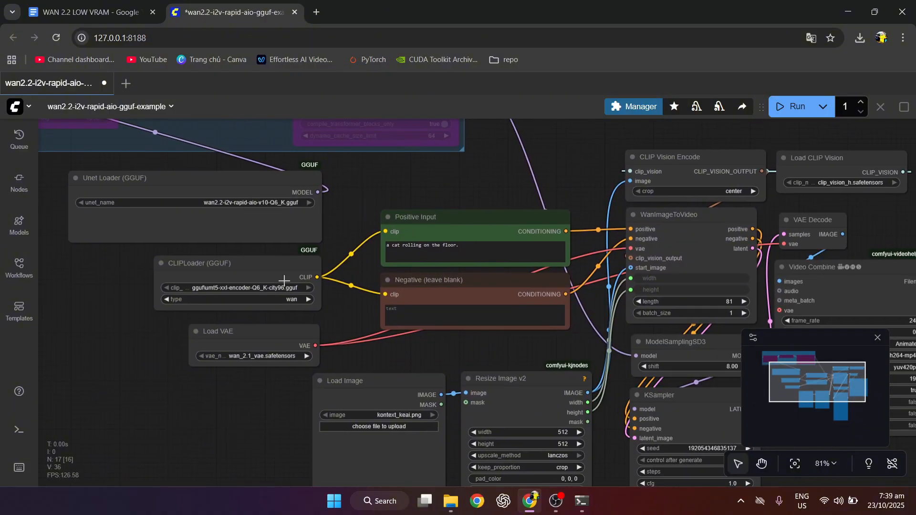
pyautogui.scroll(-3)
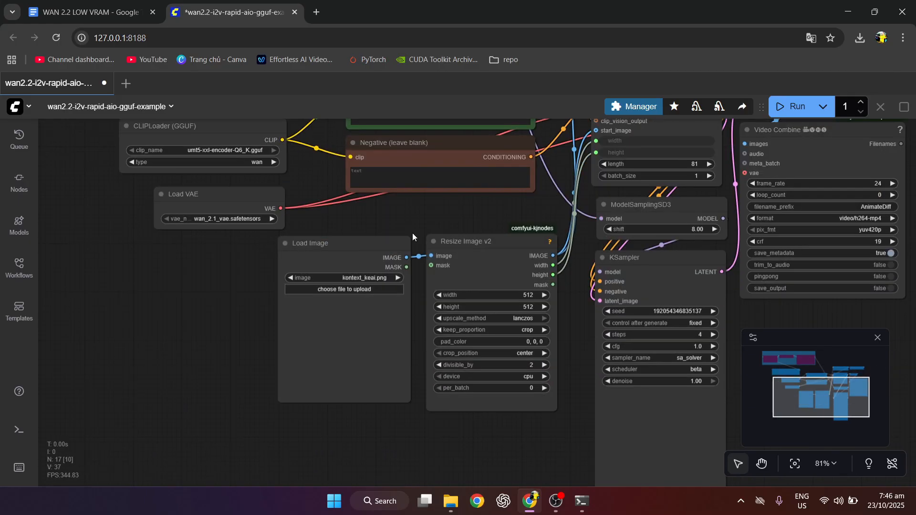
# Set the Resize Image v2 width to 896 and run the workflow to generate the video
pyautogui.click(344, 289)
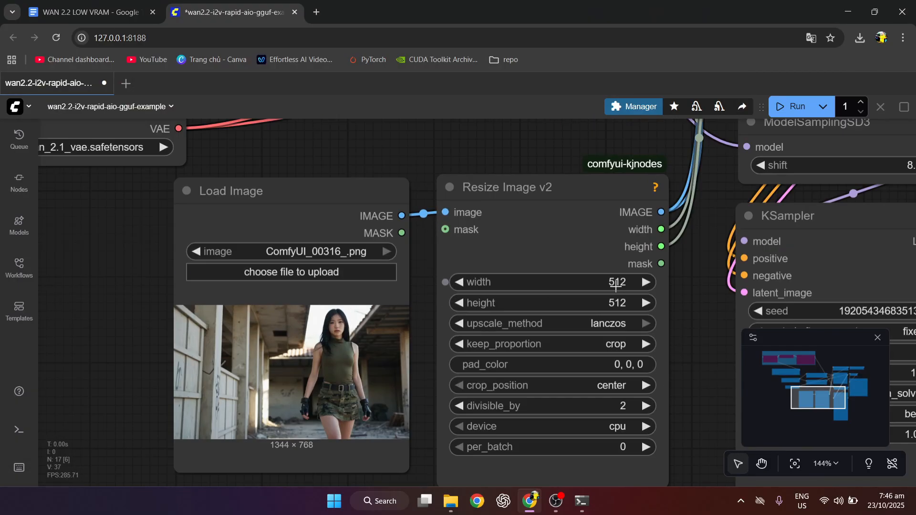
pyautogui.doubleClick(618, 281)
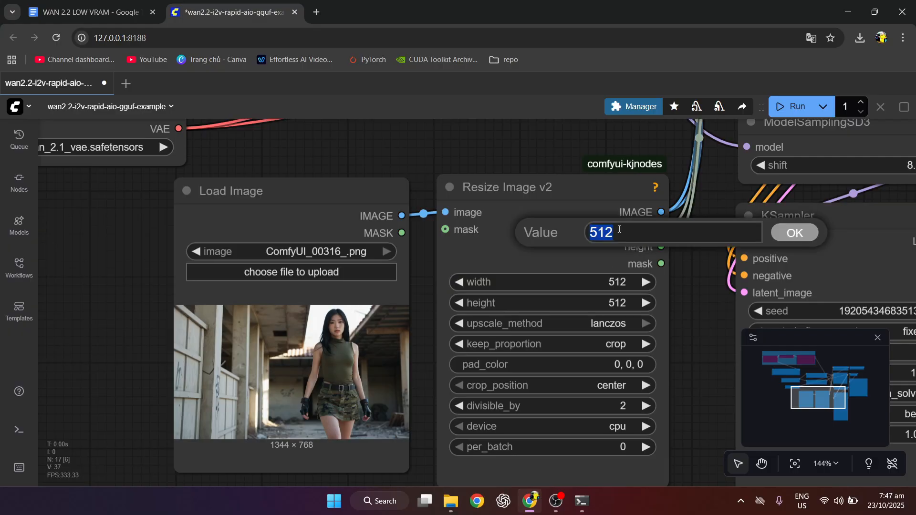
pyautogui.write('895')
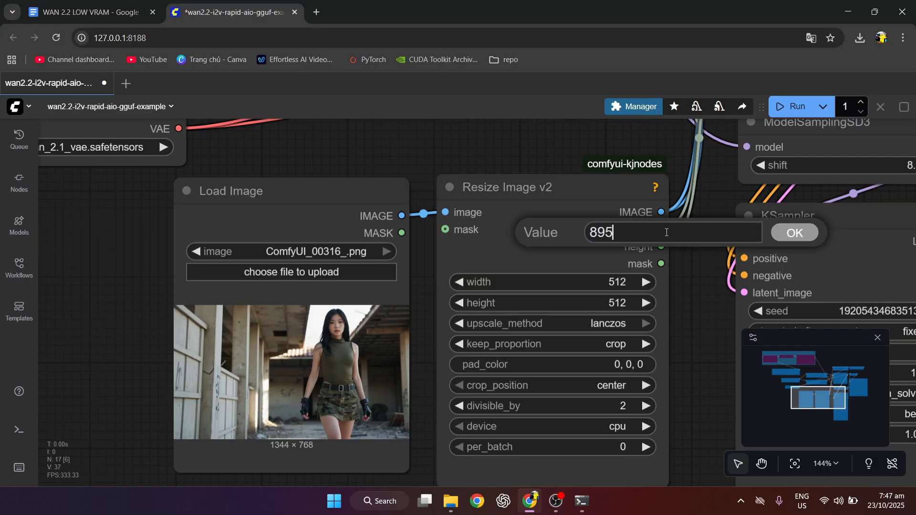
pyautogui.click(793, 233)
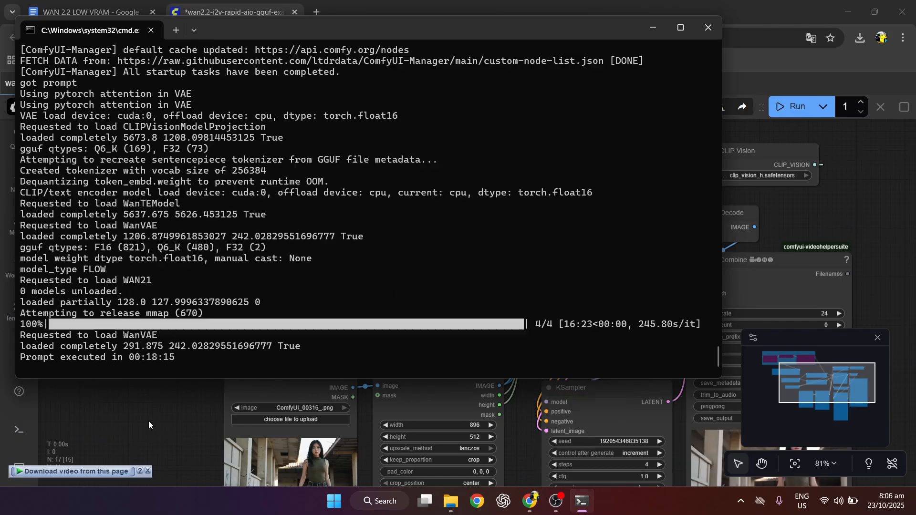
# Bring the workflow forward and view the Video Combine preview of the woman
pyautogui.click(706, 27)
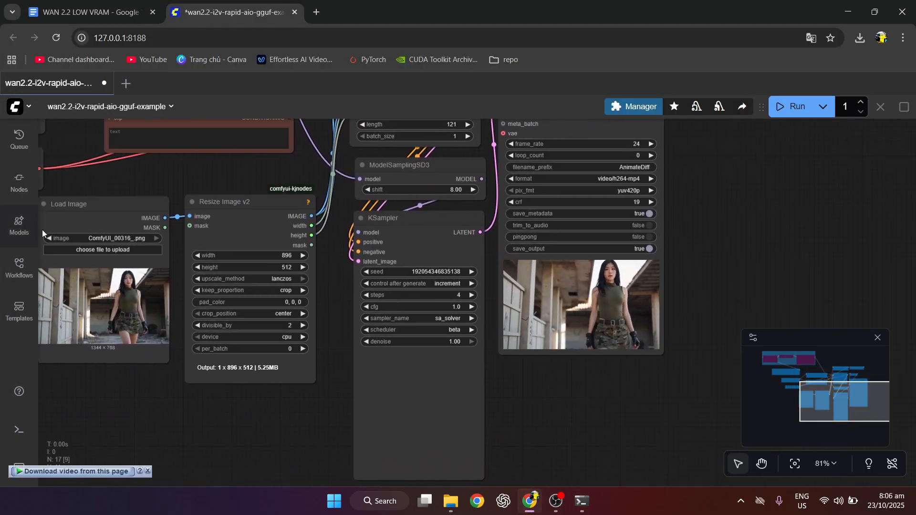
pyautogui.scroll(3)
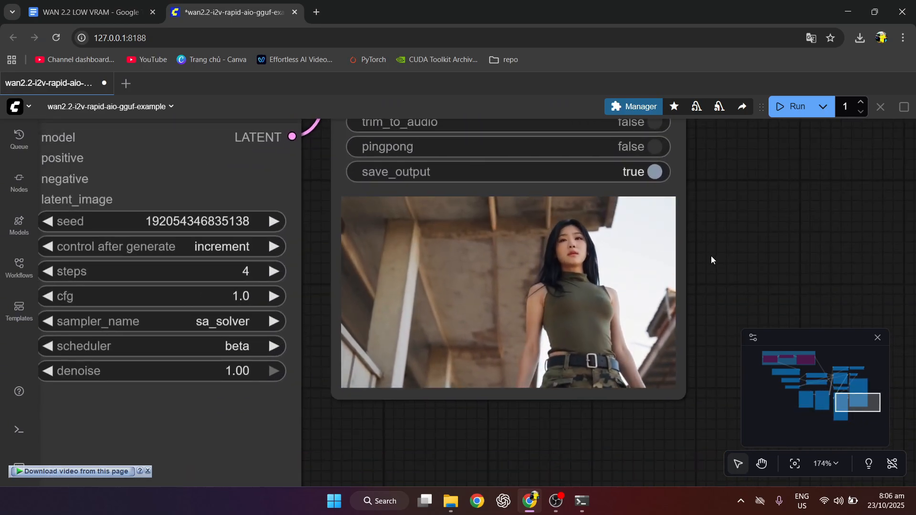
pyautogui.moveTo(449, 500)
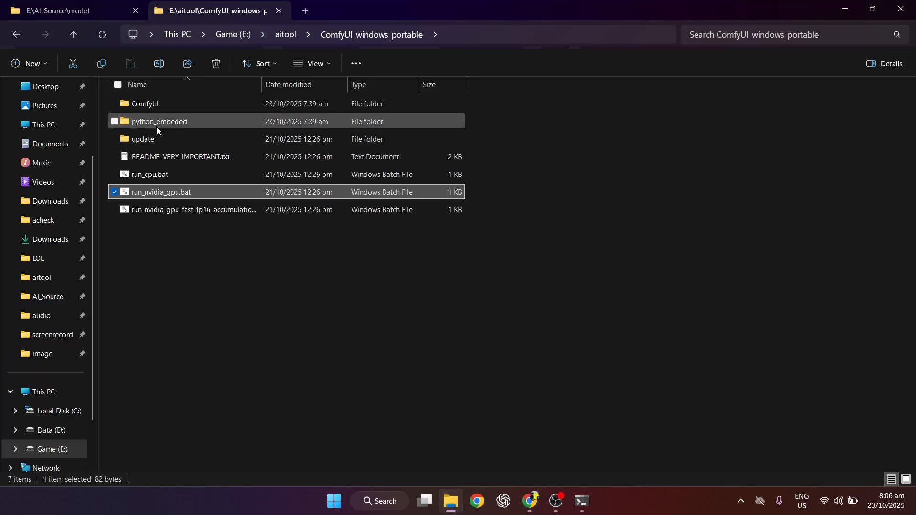
# Play AnimateDiff_00001.mp4 from the output folder in Media Player, then close it
pyautogui.doubleClick(145, 103)
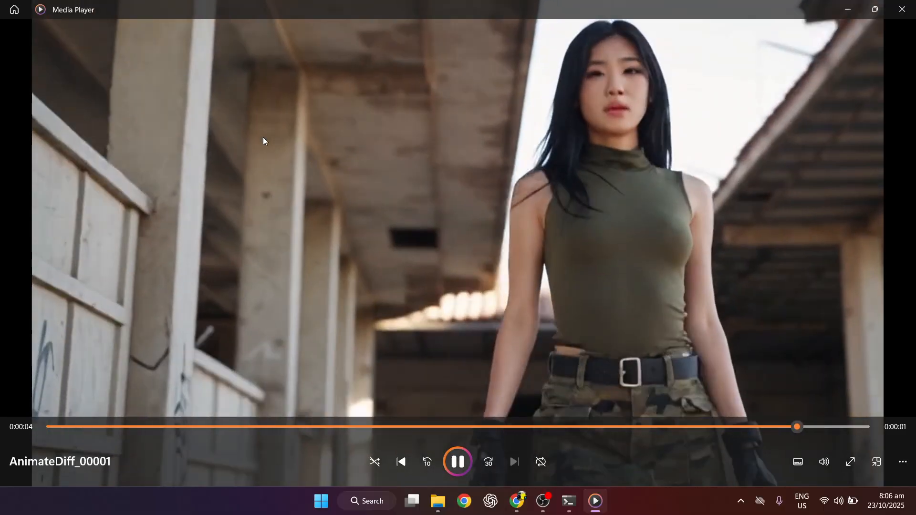
pyautogui.click(438, 506)
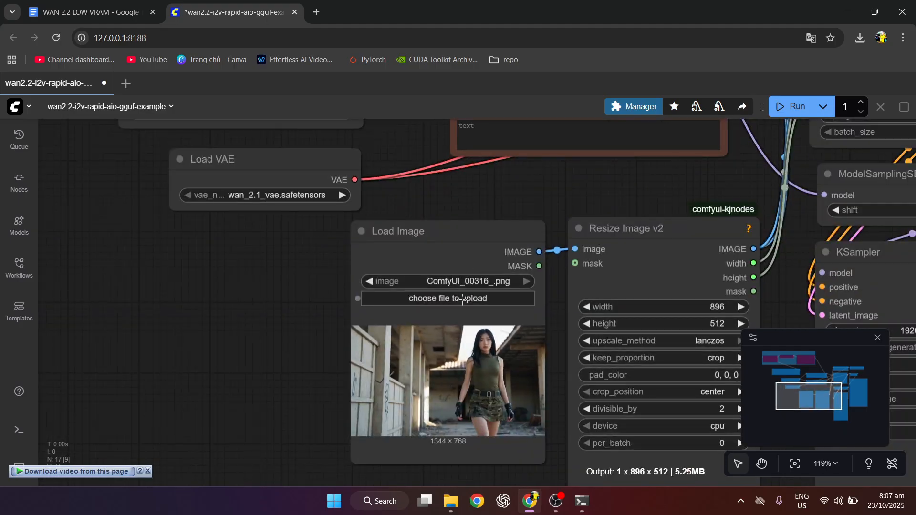
# Load the park portrait, generate the waving clip AnimateDiff_00002 and view it
pyautogui.click(446, 298)
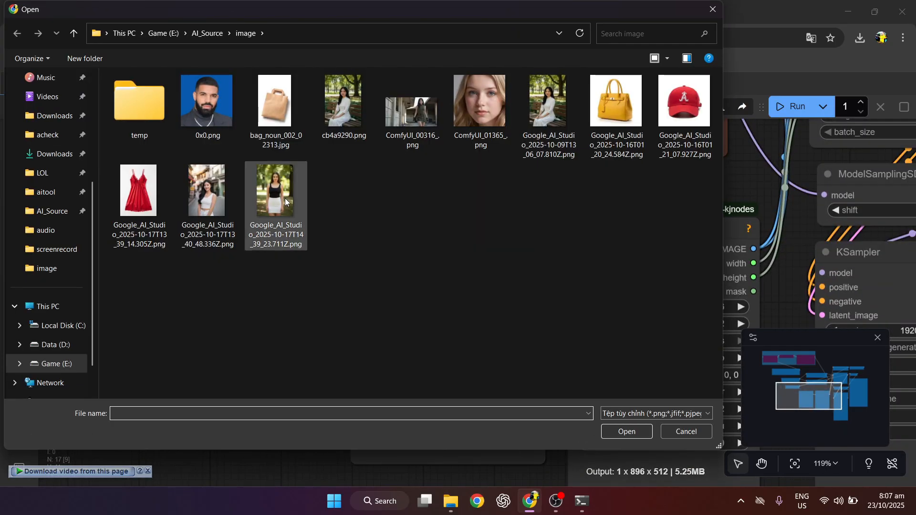
pyautogui.click(626, 432)
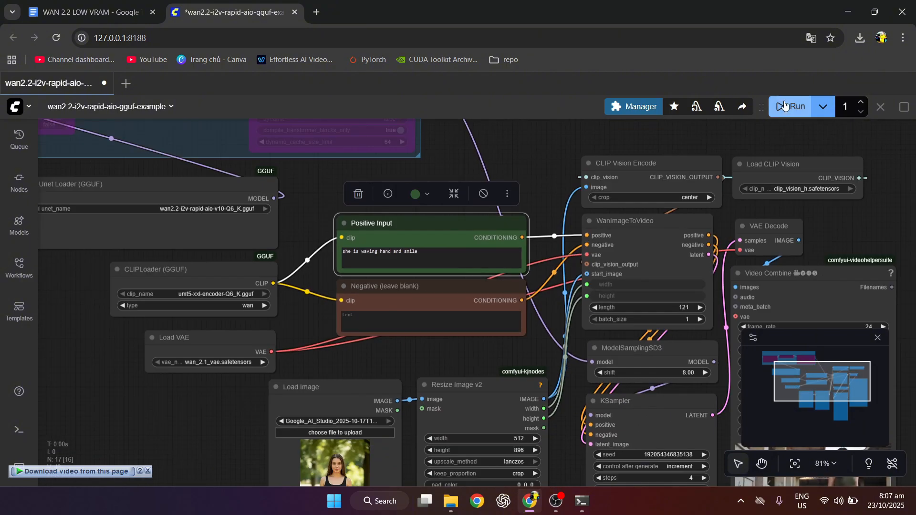
pyautogui.click(789, 106)
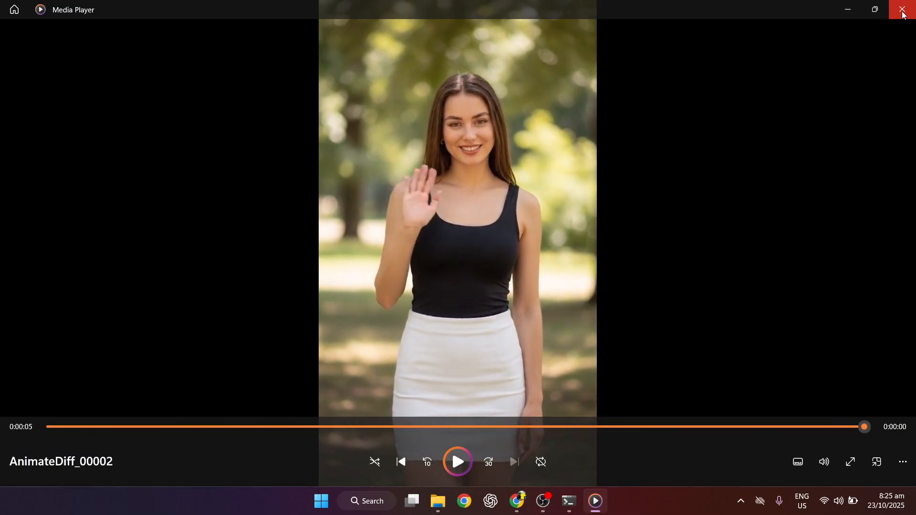
pyautogui.click(902, 10)
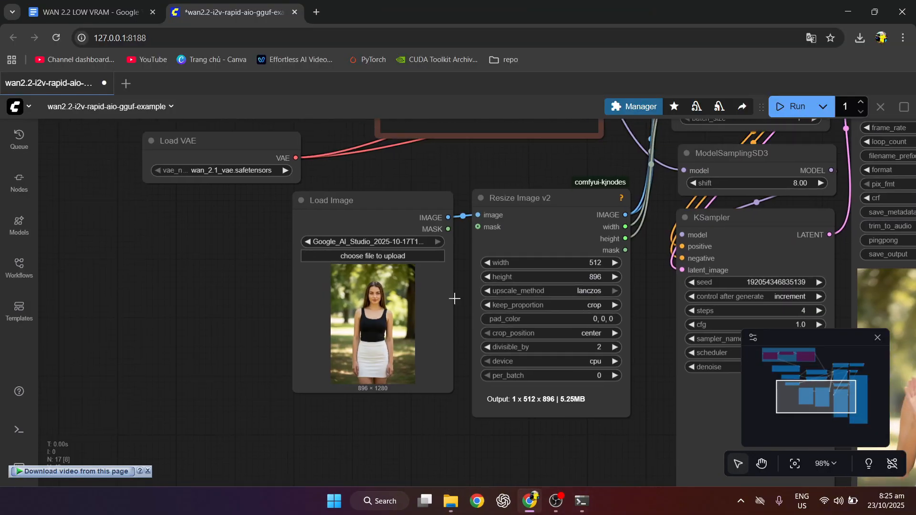
# Load the street portrait, prompt 'she is sitting on chair and waving hand', and generate the clip
pyautogui.click(371, 256)
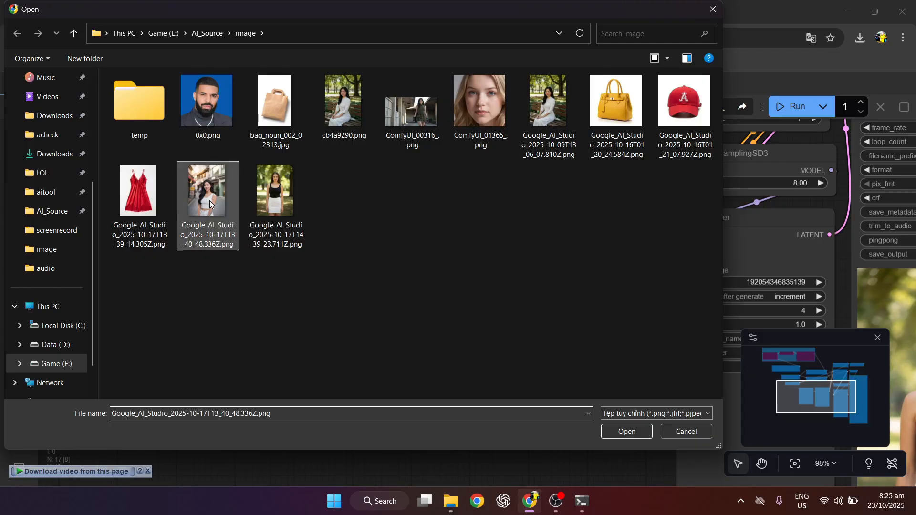
pyautogui.click(626, 431)
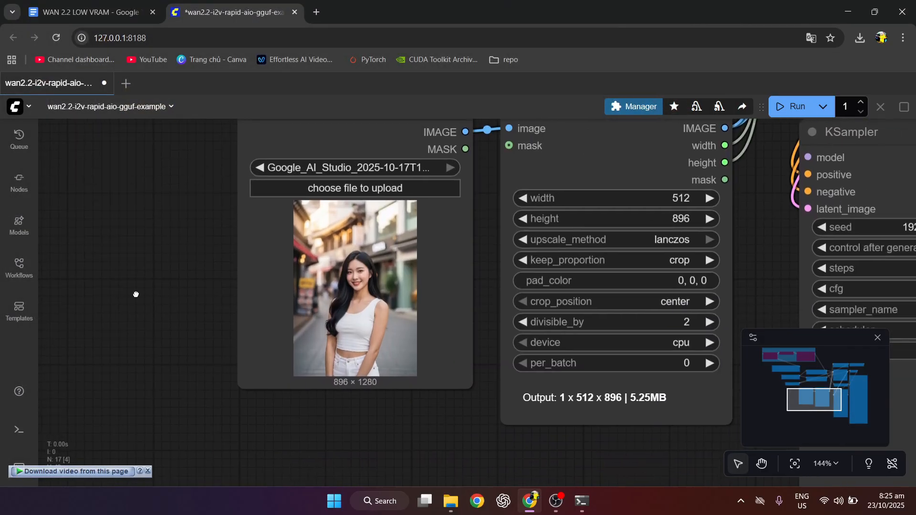
pyautogui.scroll(-3)
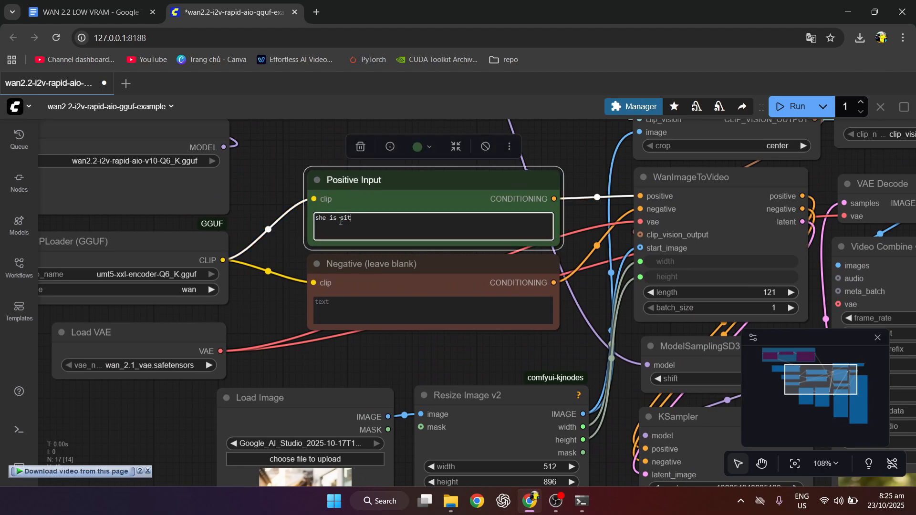
pyautogui.write('ting on chair and waving hand')
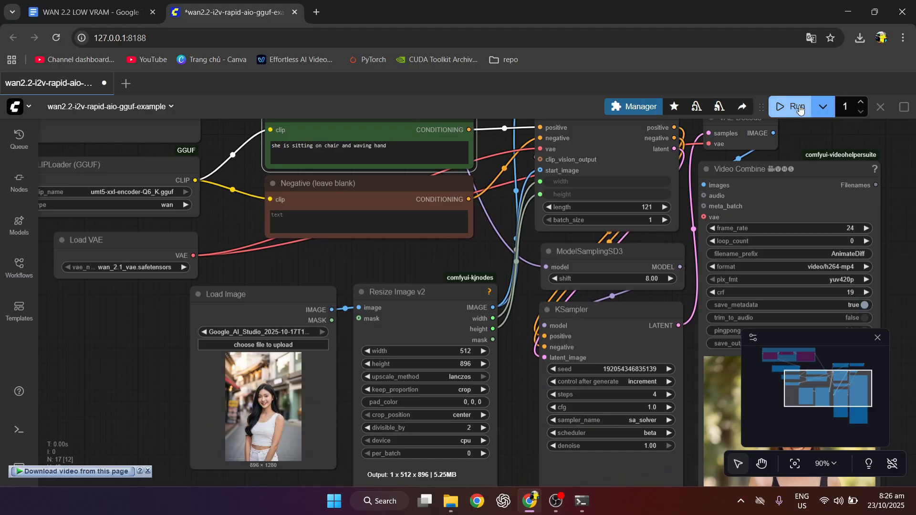
pyautogui.click(795, 106)
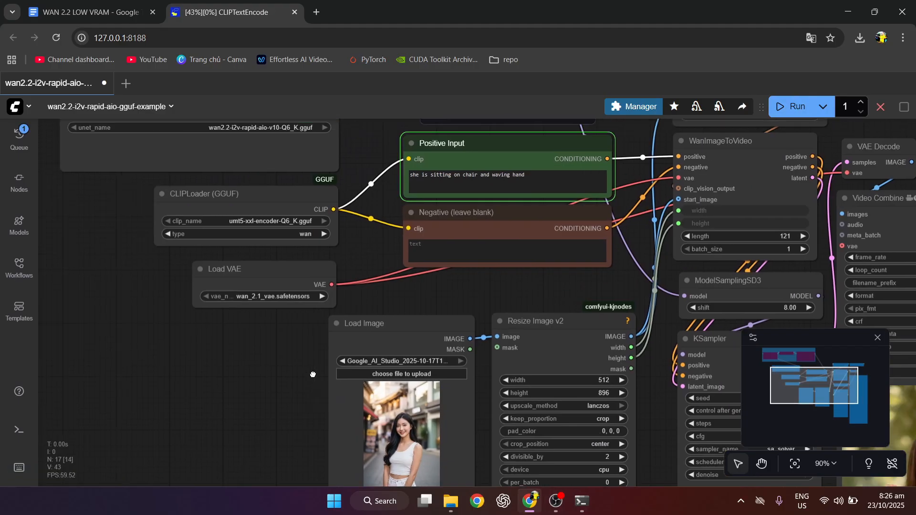
pyautogui.click(579, 501)
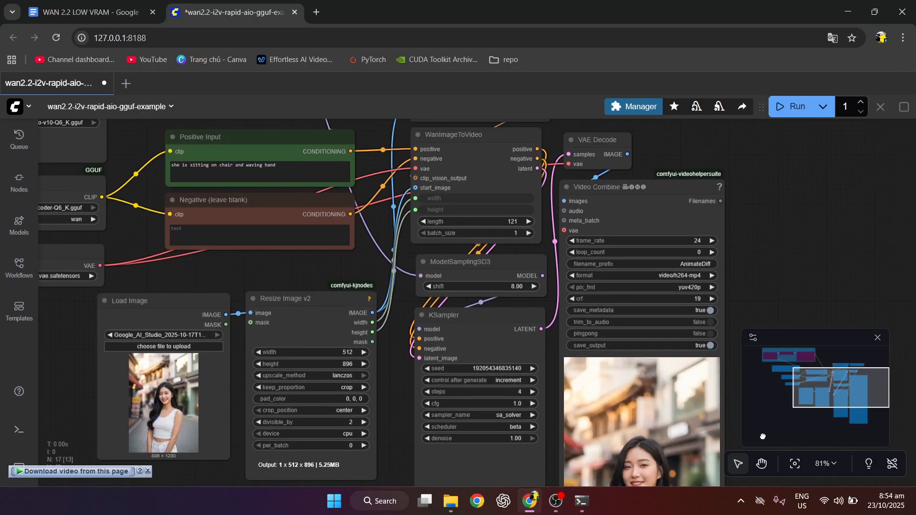
# Inspect the finished graph, then show the output folder with the three AnimateDiff clips
pyautogui.scroll(-3)
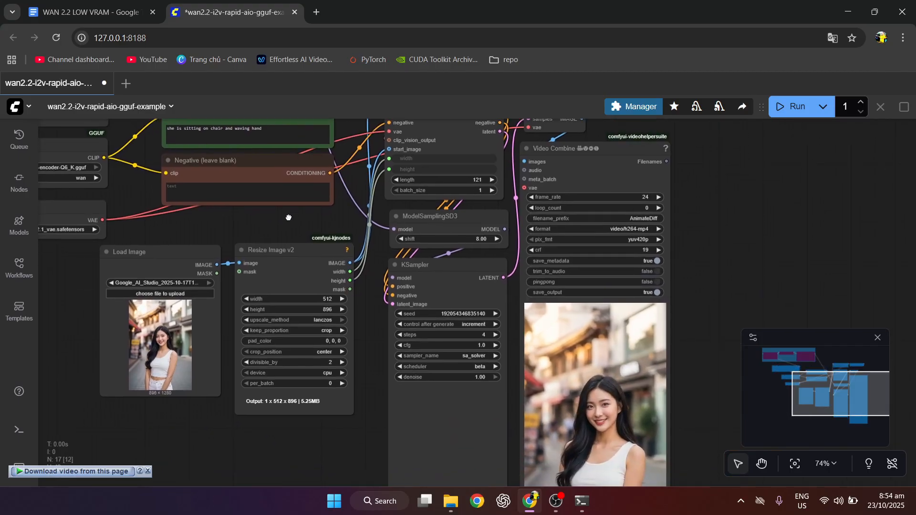
pyautogui.scroll(3)
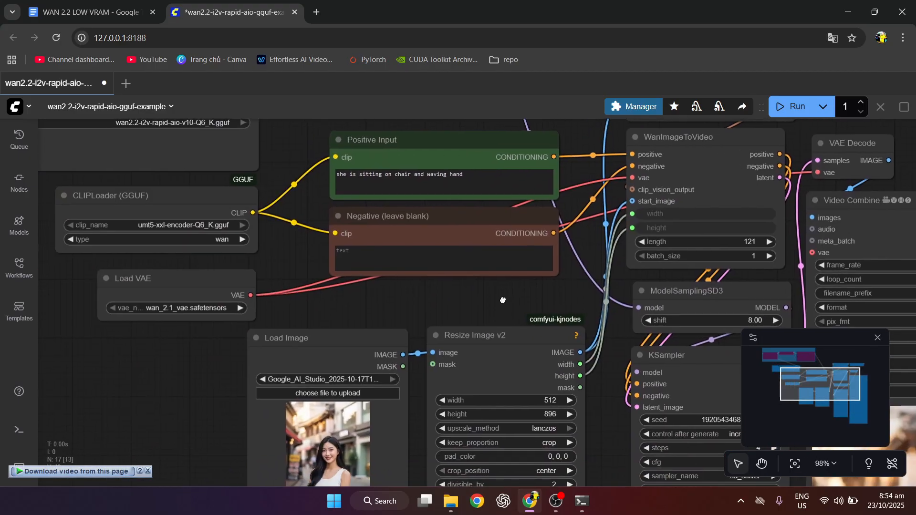
pyautogui.scroll(-3)
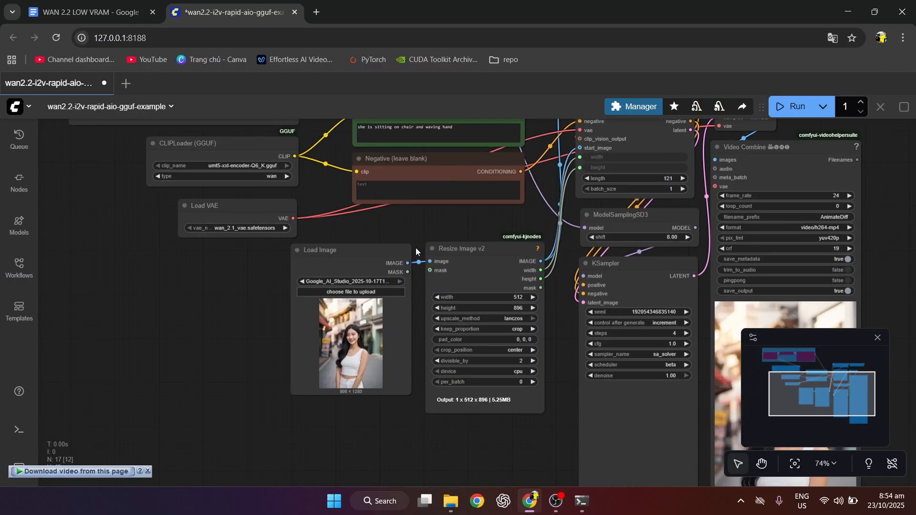
pyautogui.click(449, 505)
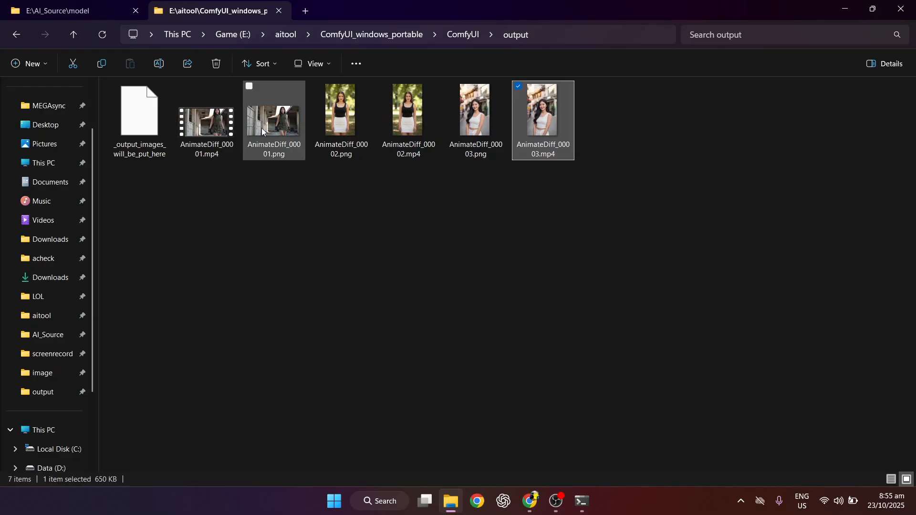
# Play AnimateDiff_00001.mp4 from the output folder in Media Player
pyautogui.doubleClick(205, 120)
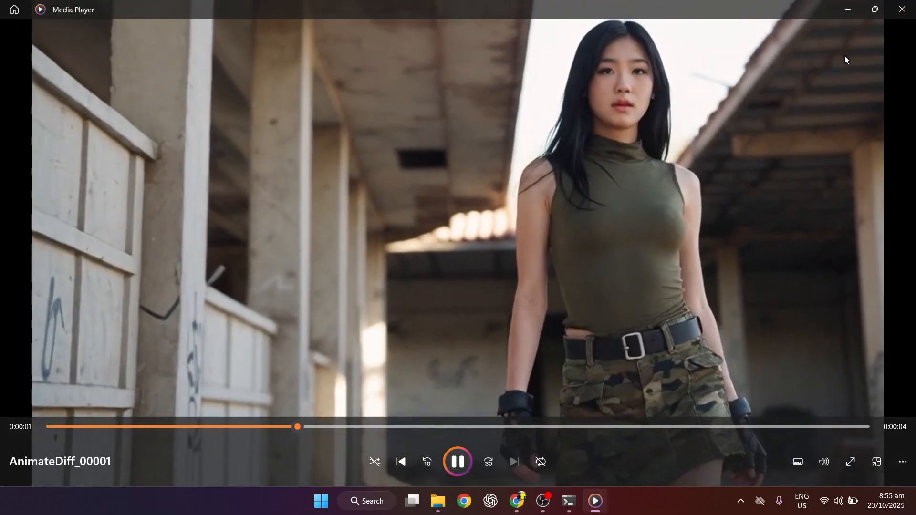